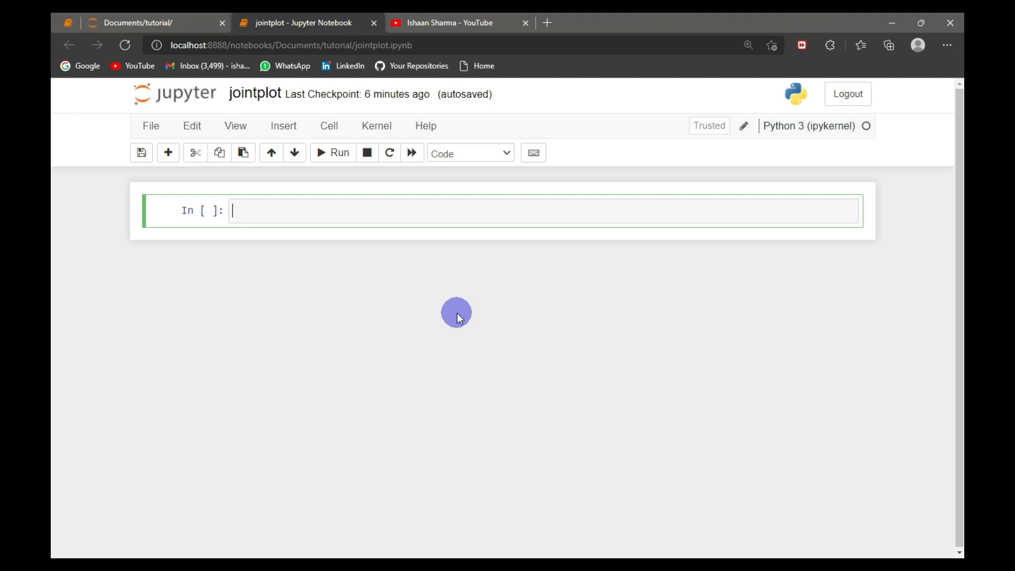
Return to the notebook and run the imports of pandas, matplotlib.pyplot and seaborn as pd, plt, sns
left_click(446, 22)
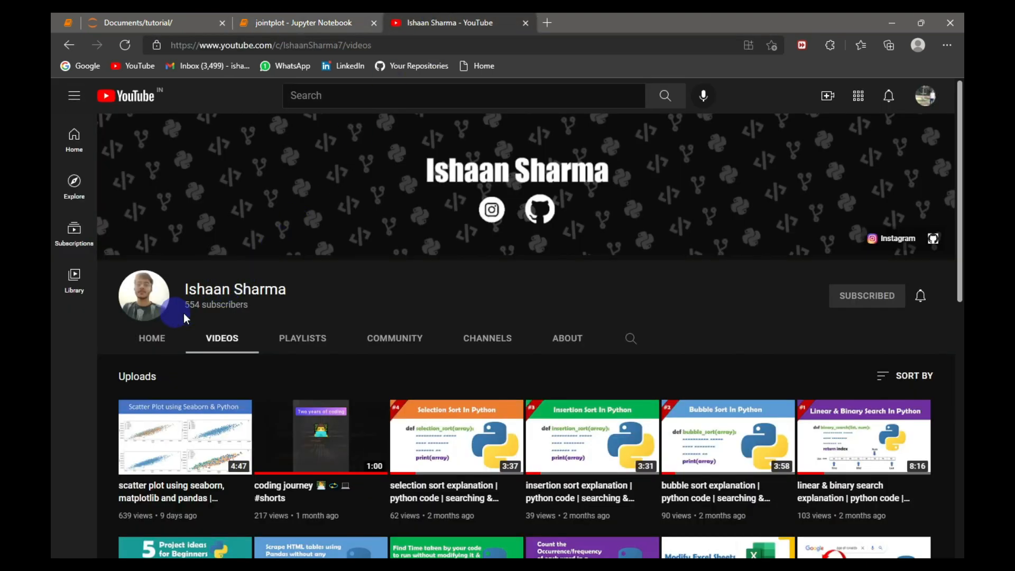
mouse_move(252, 320)
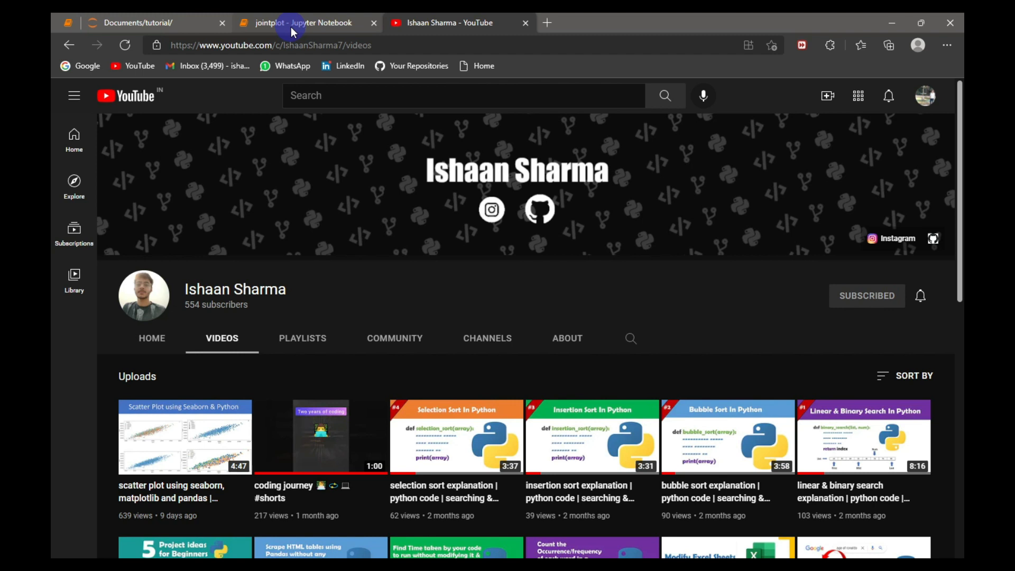
left_click(305, 22)
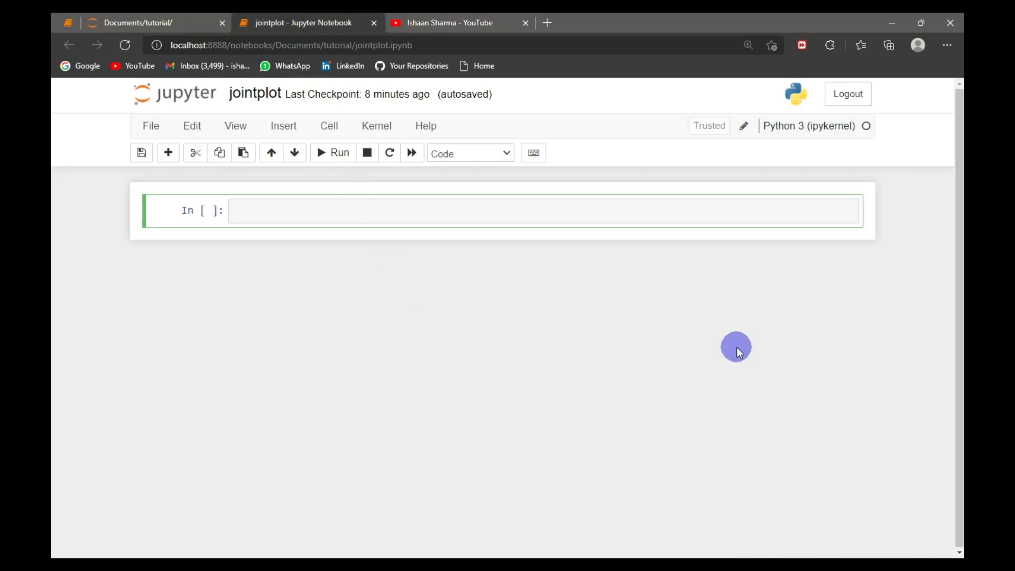
type("import pandas as pd")
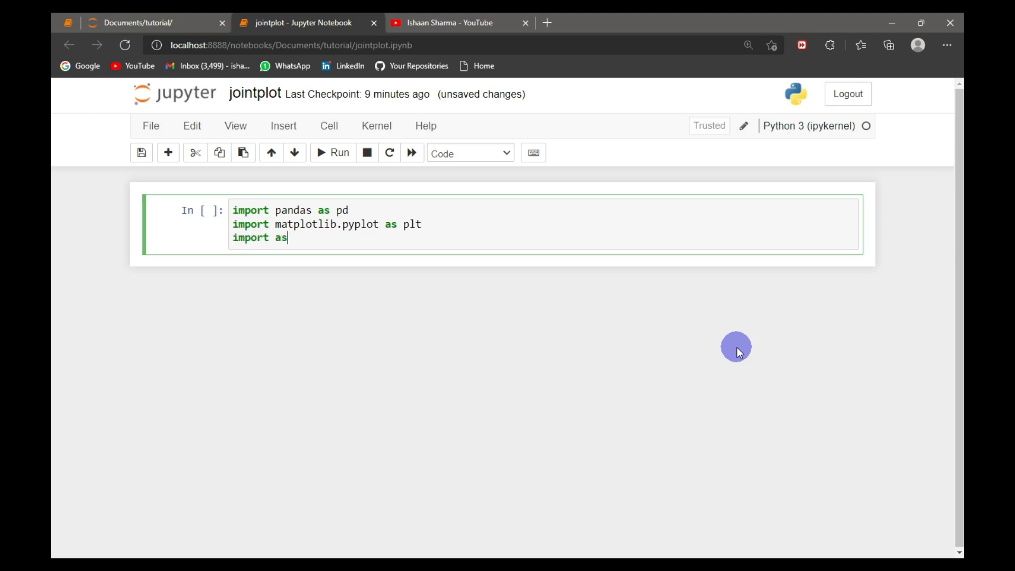
type("seaborn as sns")
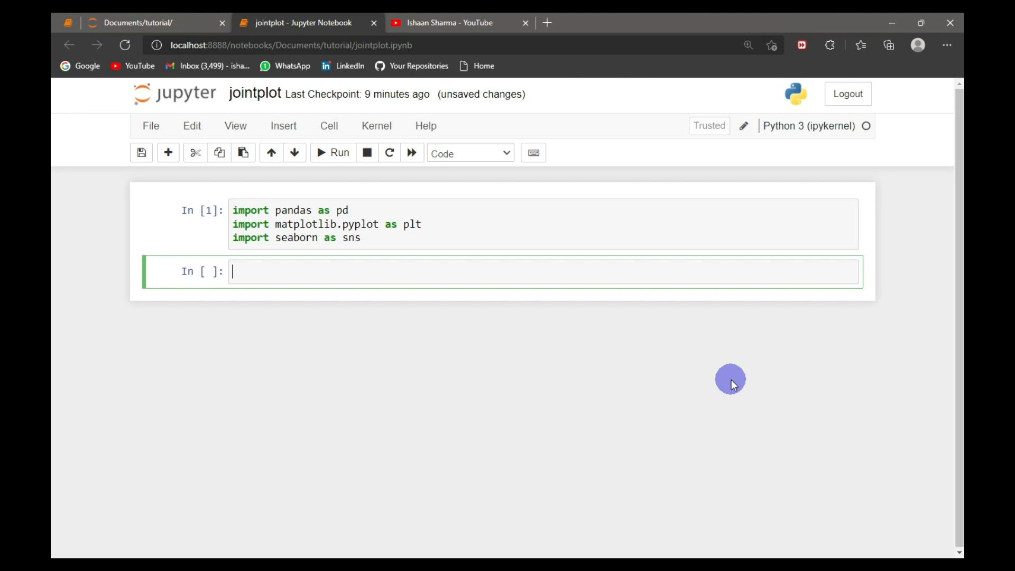
Read marks.csv into df with pd.read_csv and show its head with group, literature and grammar columns
type("df")
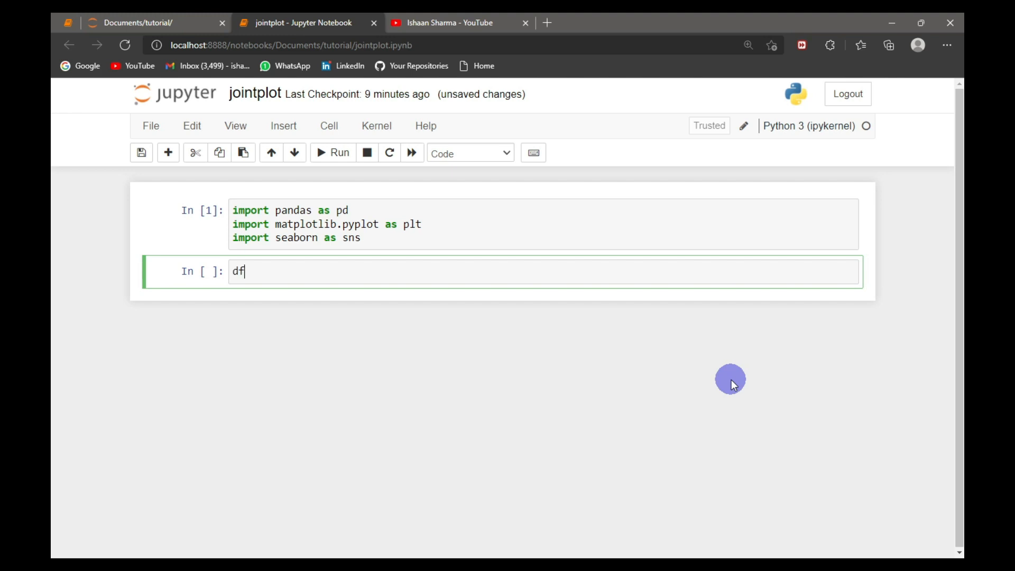
type("= pd.read_")
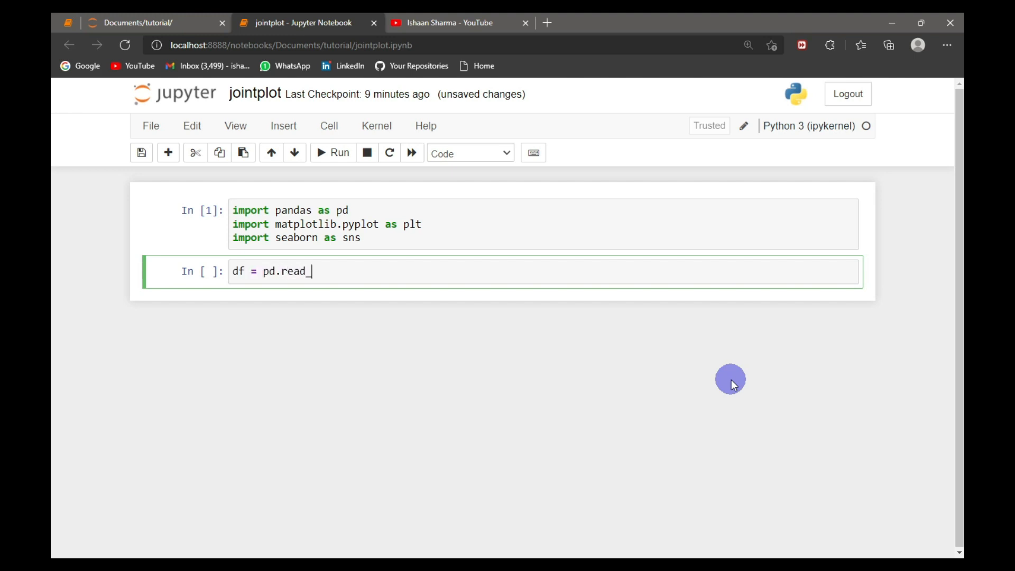
type("csv('sal'")
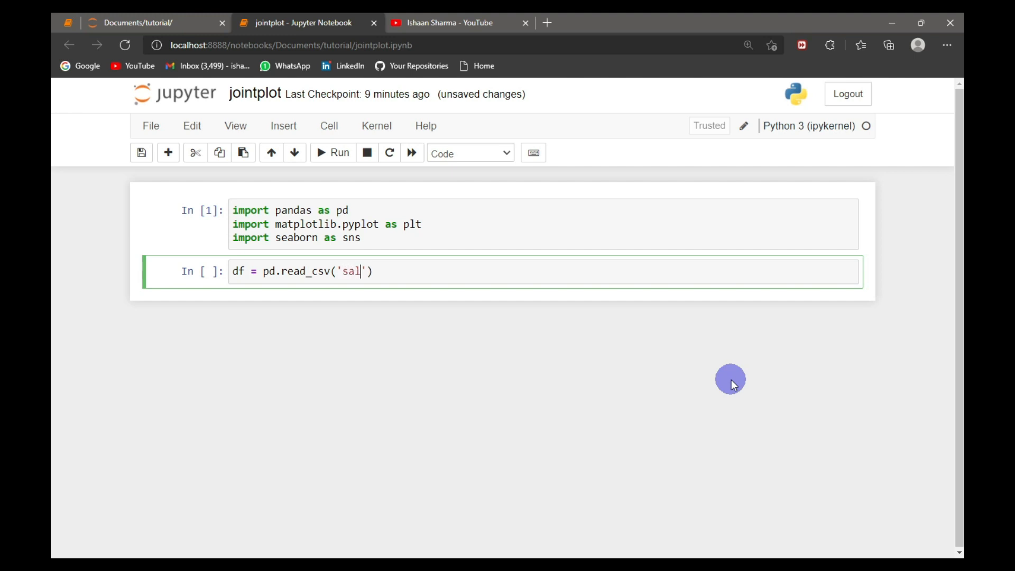
type("marks")
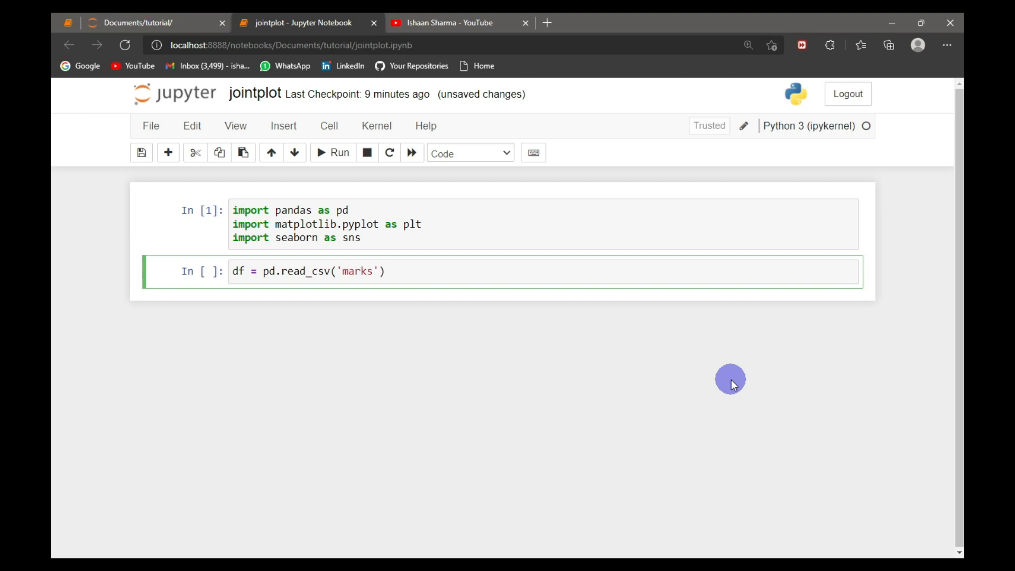
type(".csv")
type("df.head()")
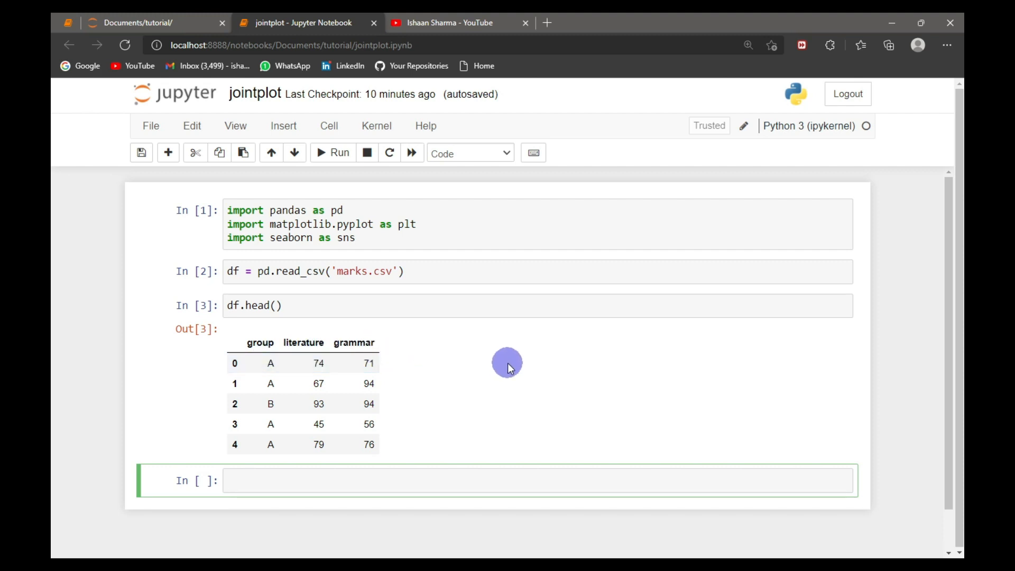
mouse_move(460, 373)
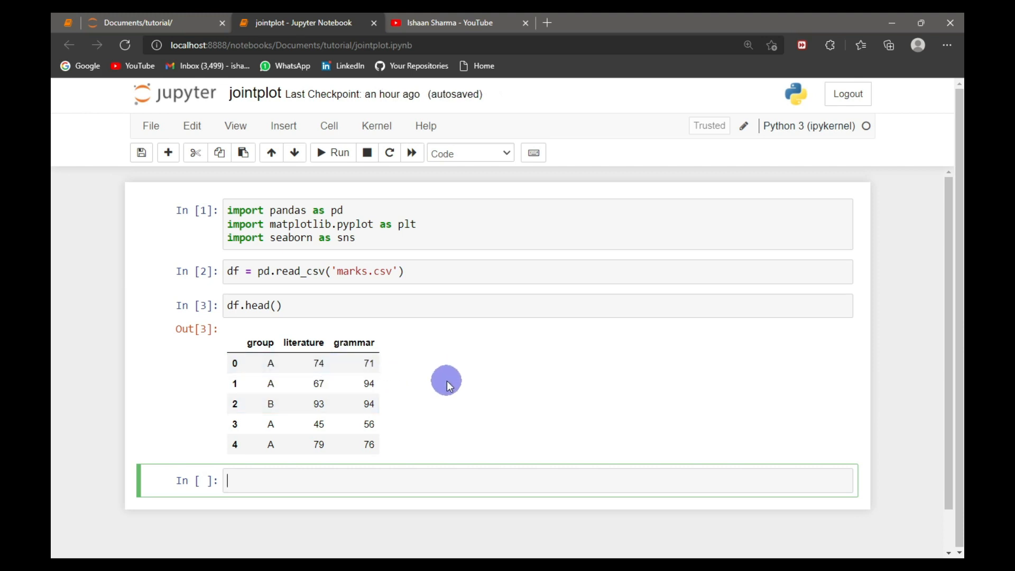
Run sns.displot(data=df, x='literature', color='purple') to get a purple literature histogram
type("s")
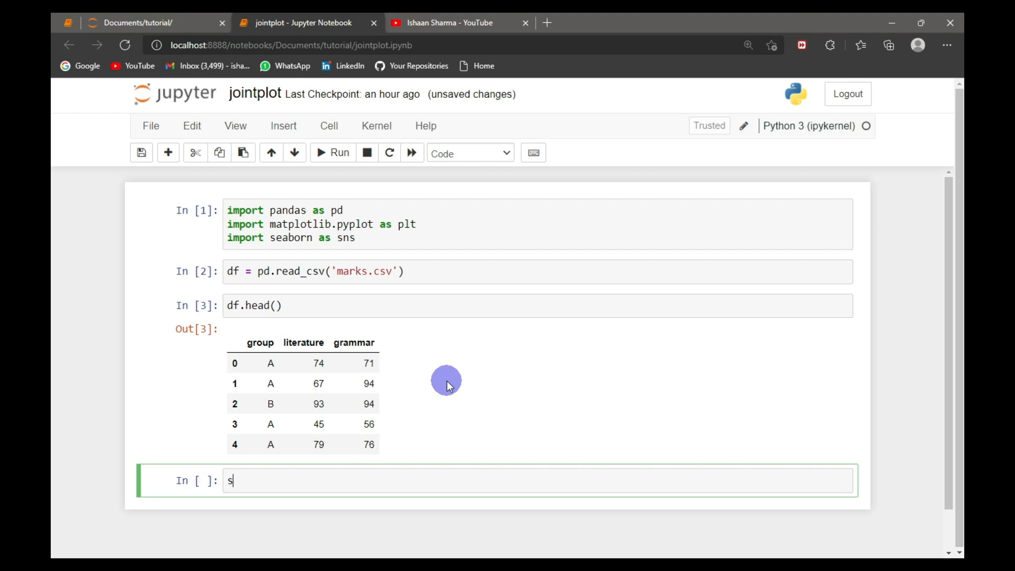
type("ns.displot(data=df, x='")
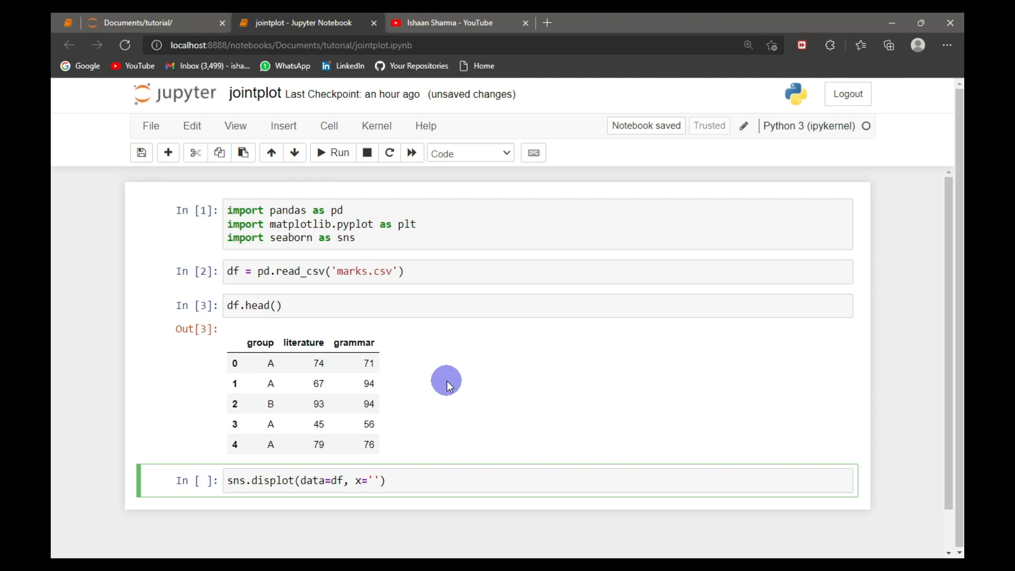
type("literature',")
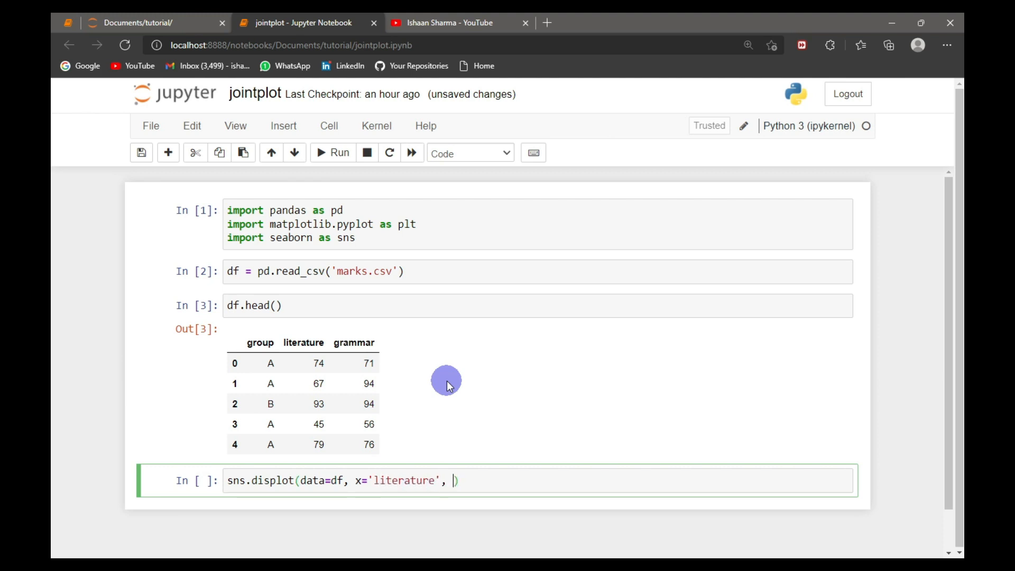
type("color='purple'")
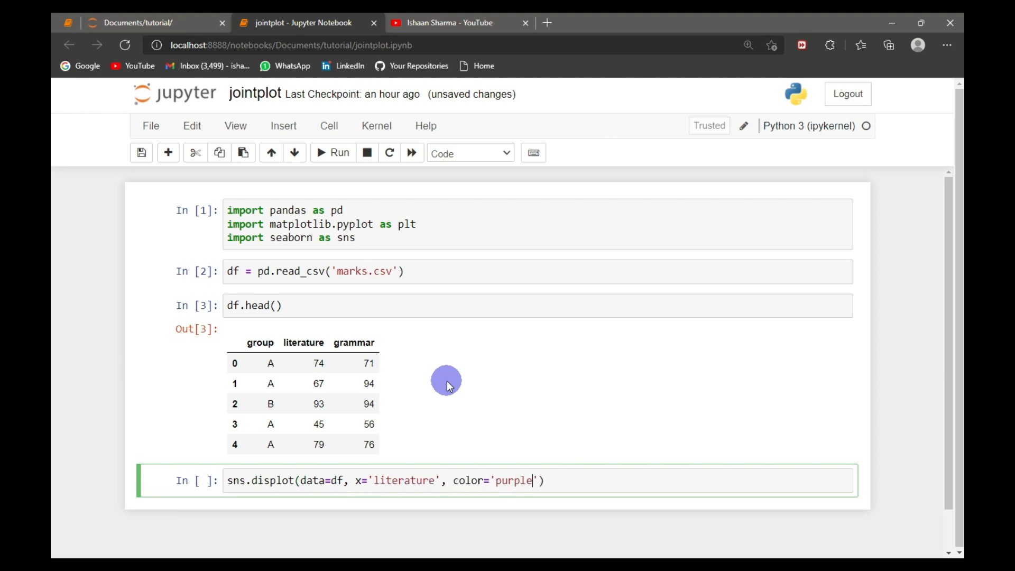
left_click(332, 152)
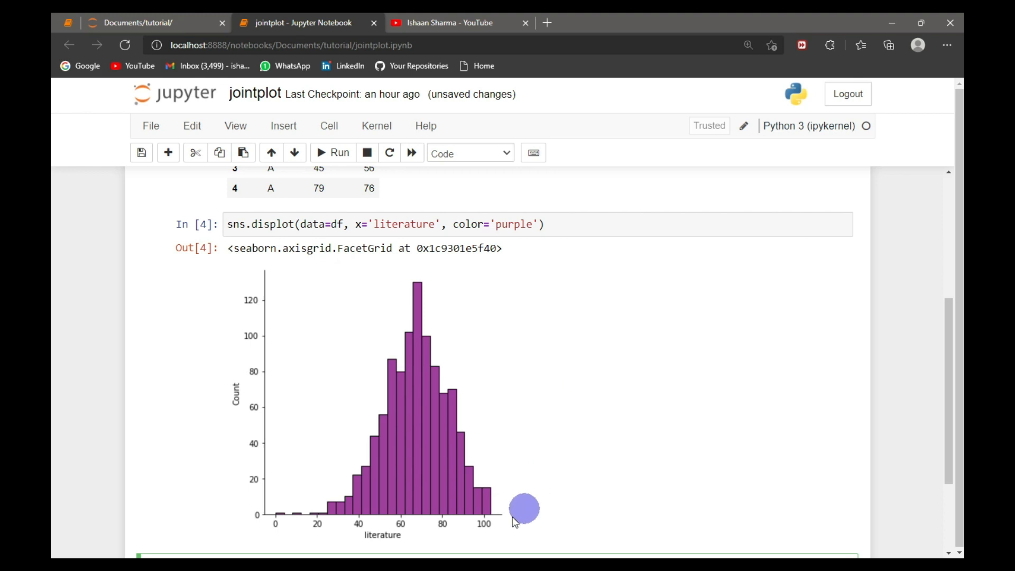
mouse_move(507, 520)
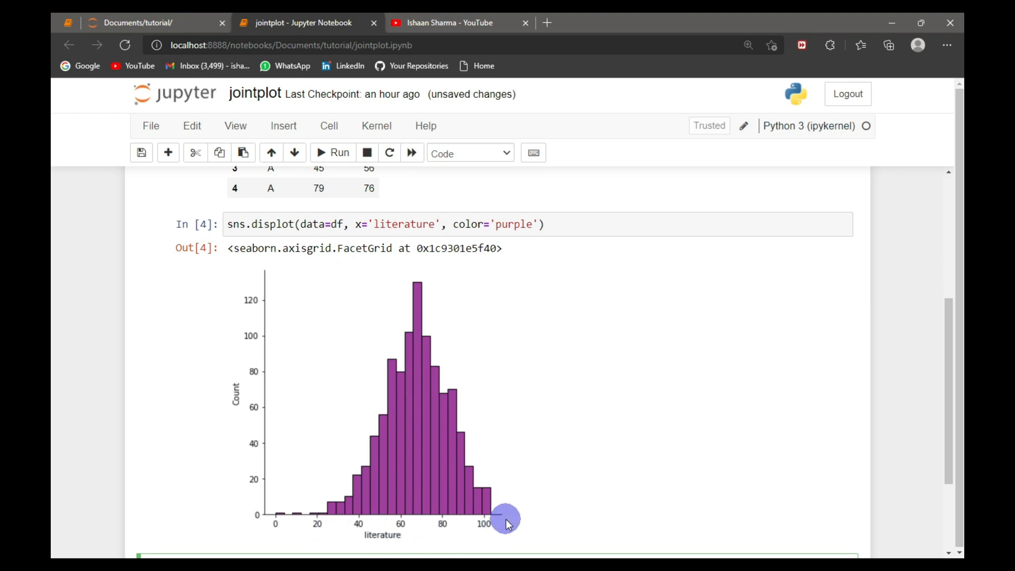
mouse_move(238, 433)
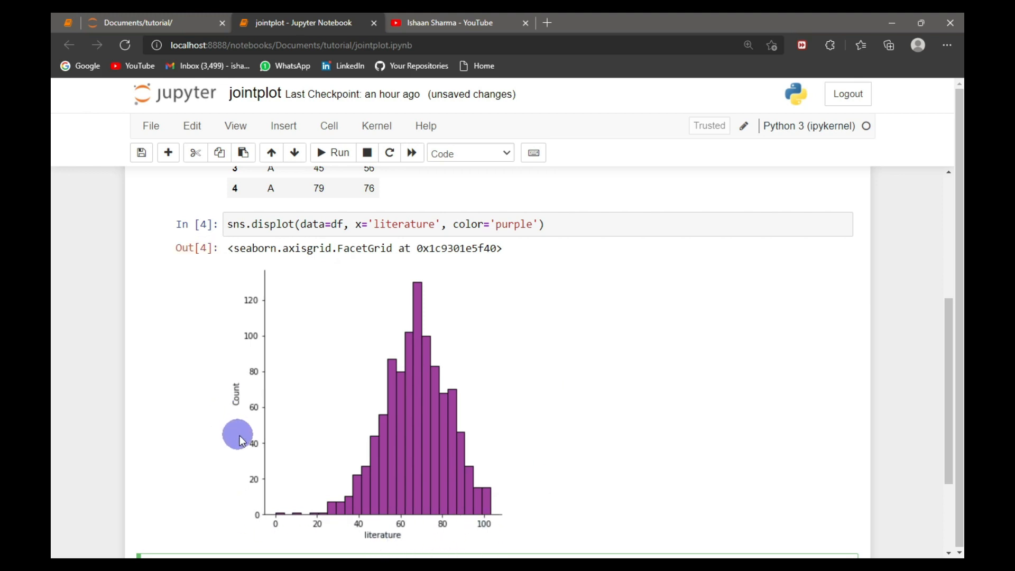
mouse_move(373, 378)
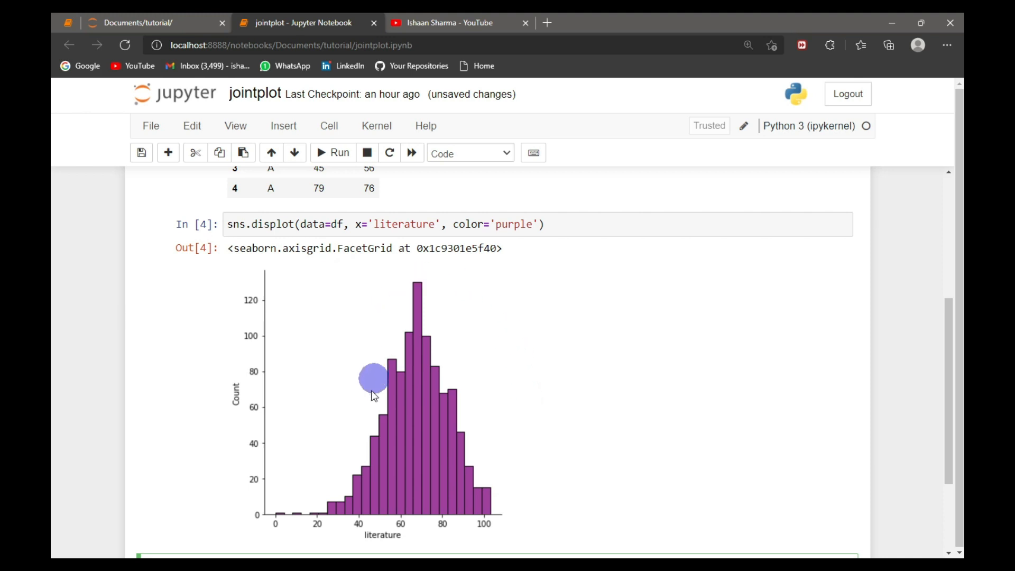
mouse_move(427, 463)
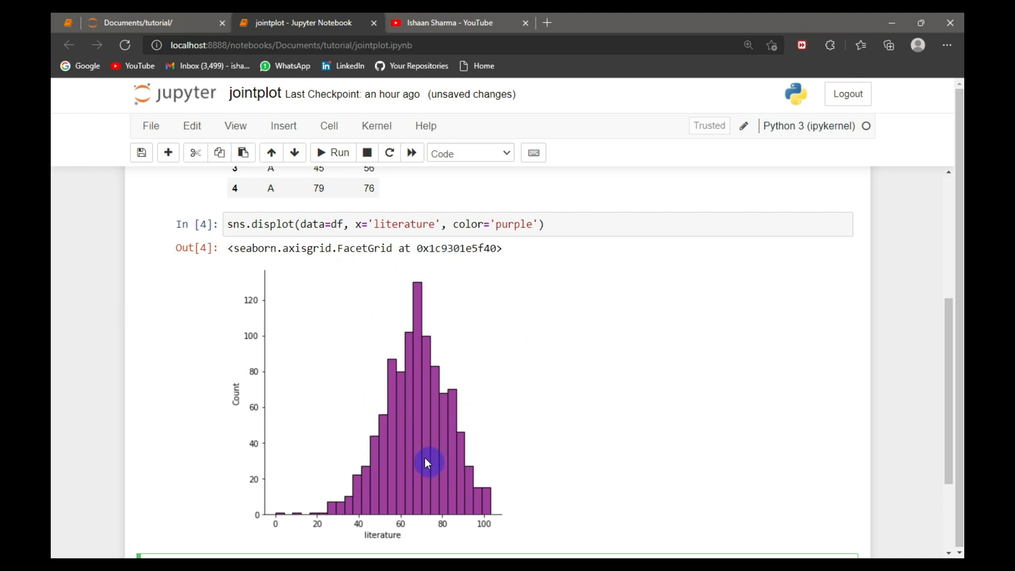
mouse_move(485, 414)
type(", bi")
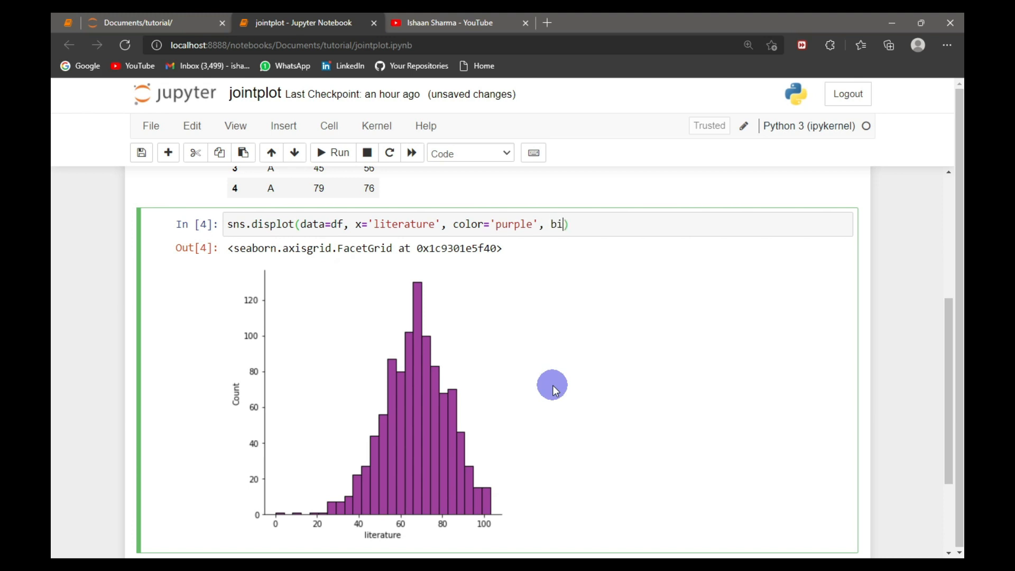
Add bins=15 to the displot and rerun for fewer, wider purple bars
type("ns=")
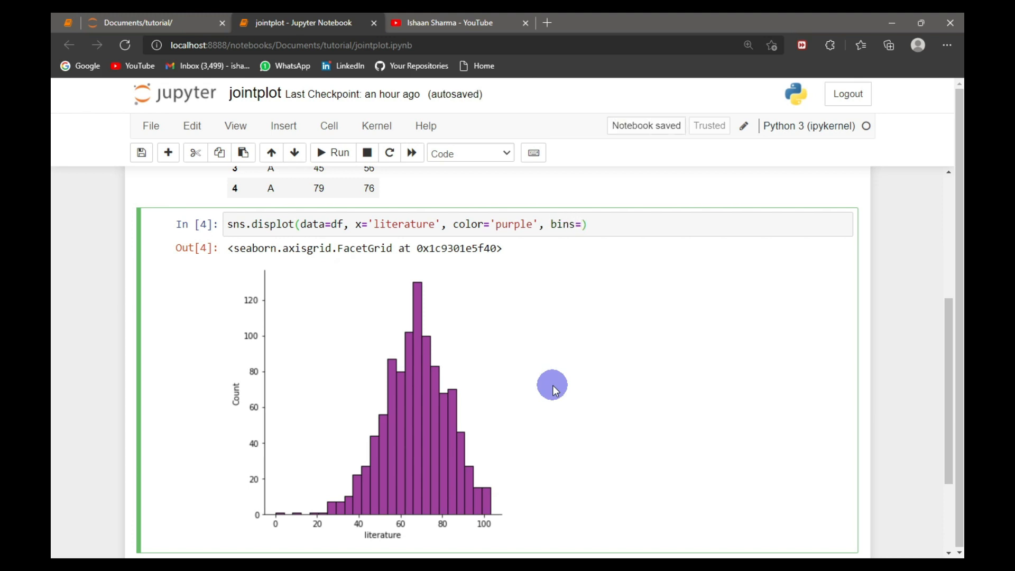
type("15")
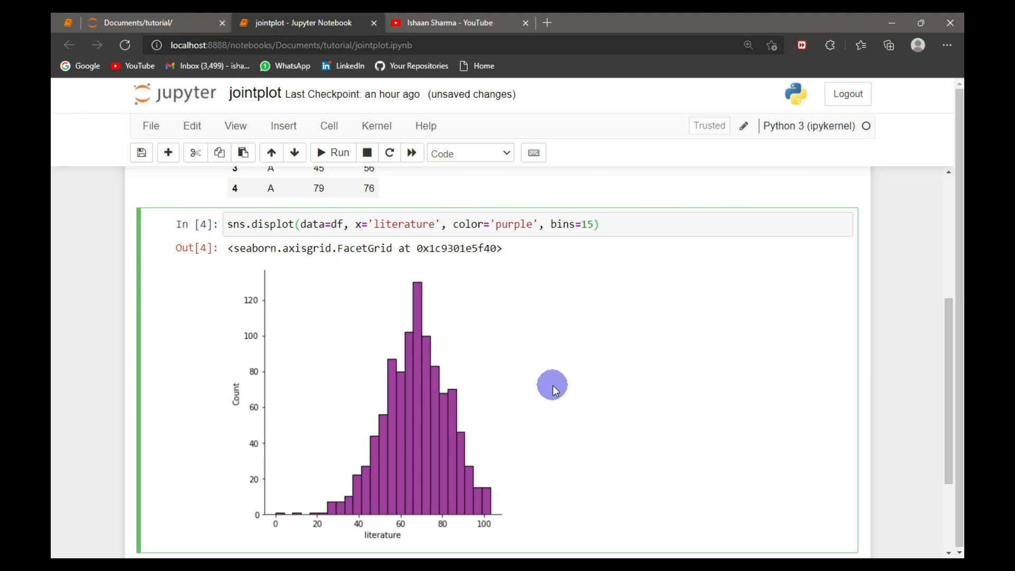
left_click(332, 152)
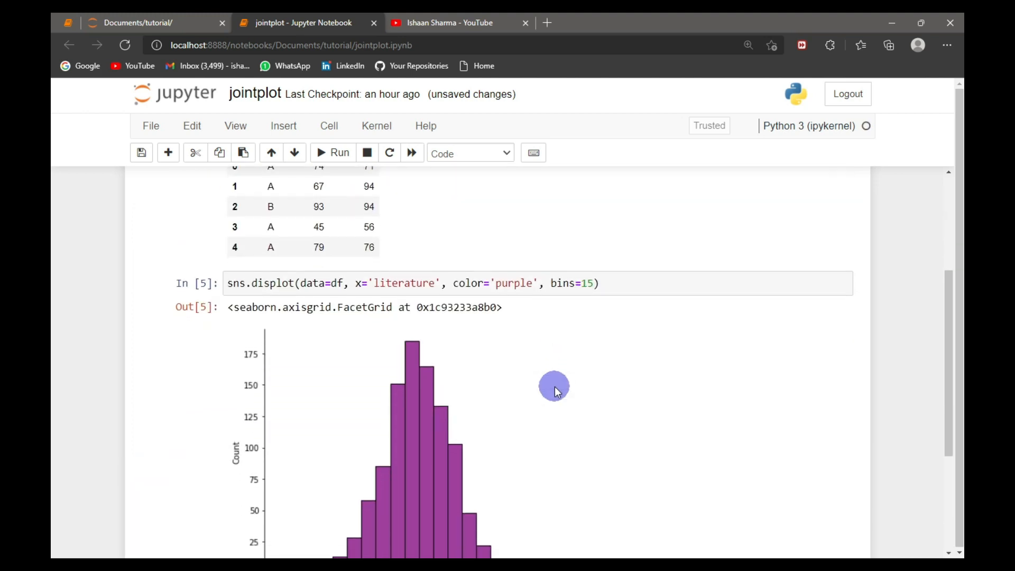
scroll("down", 3)
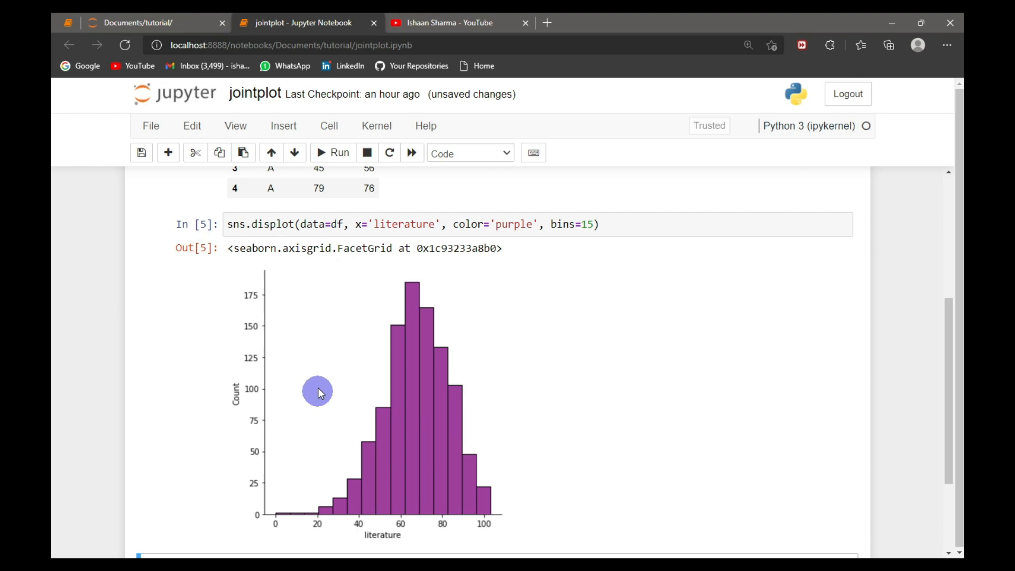
mouse_move(500, 398)
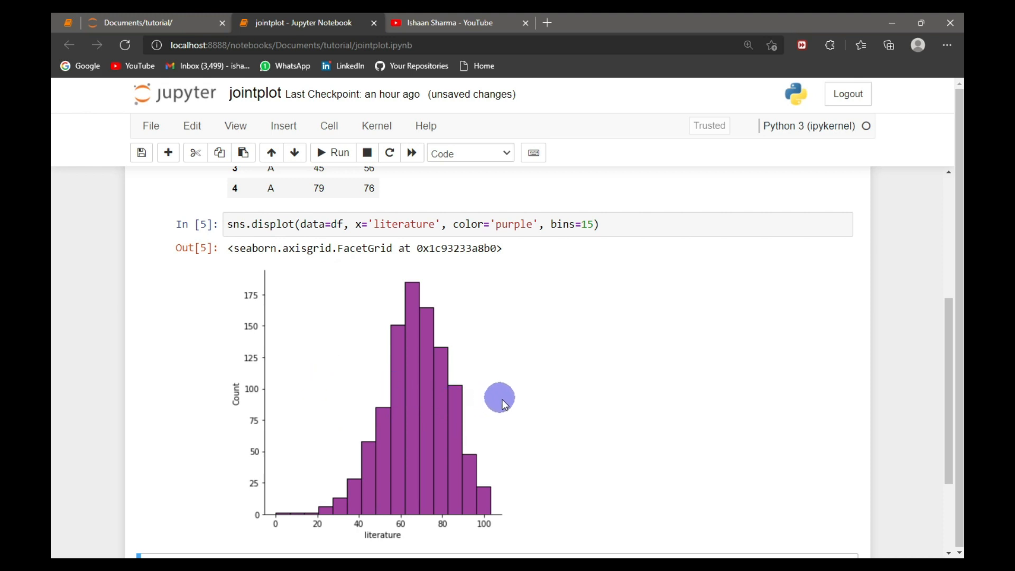
mouse_move(305, 490)
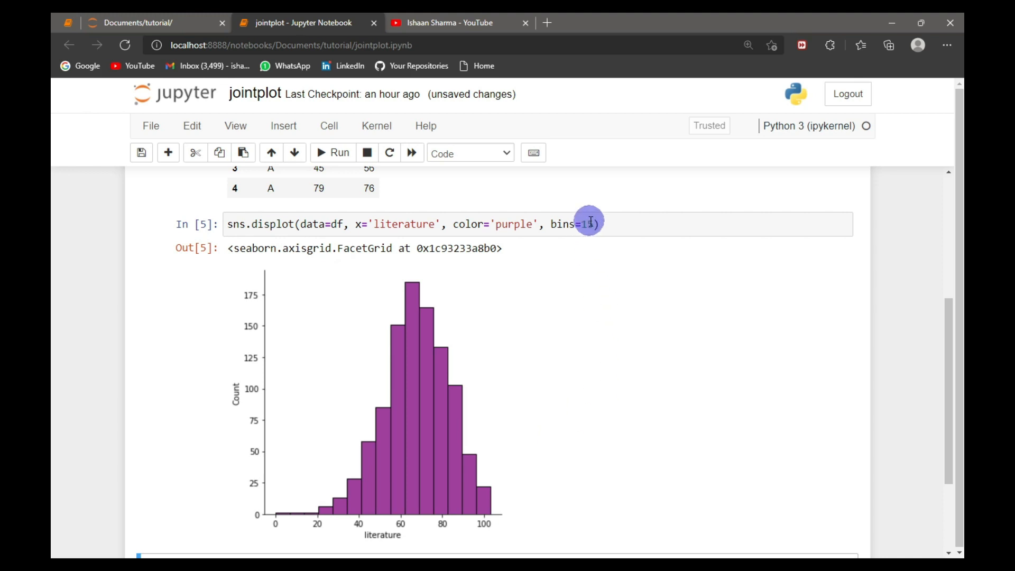
Add kde=True to overlay a density curve on the 15-bin histogram
type("5,")
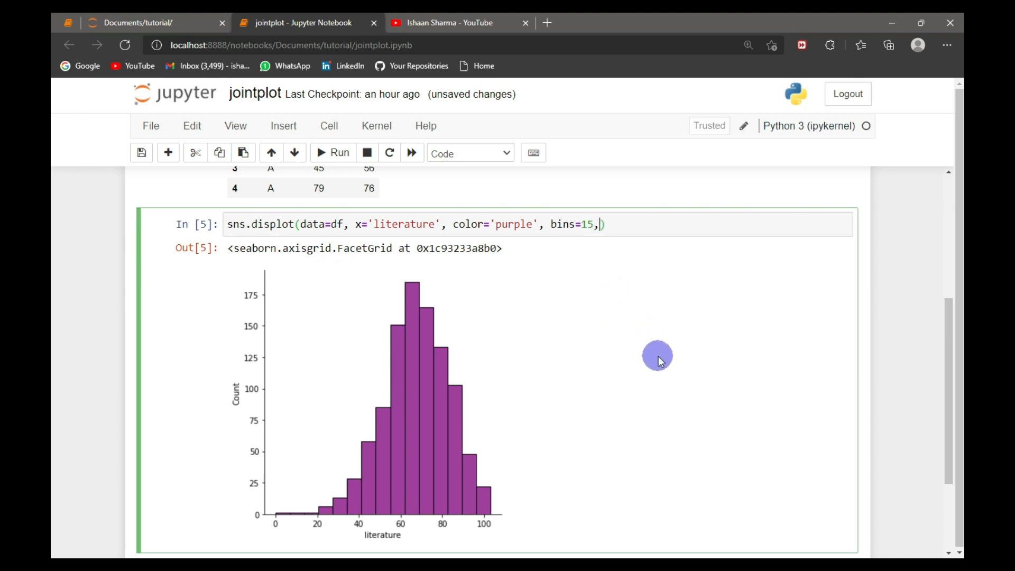
type("kde")
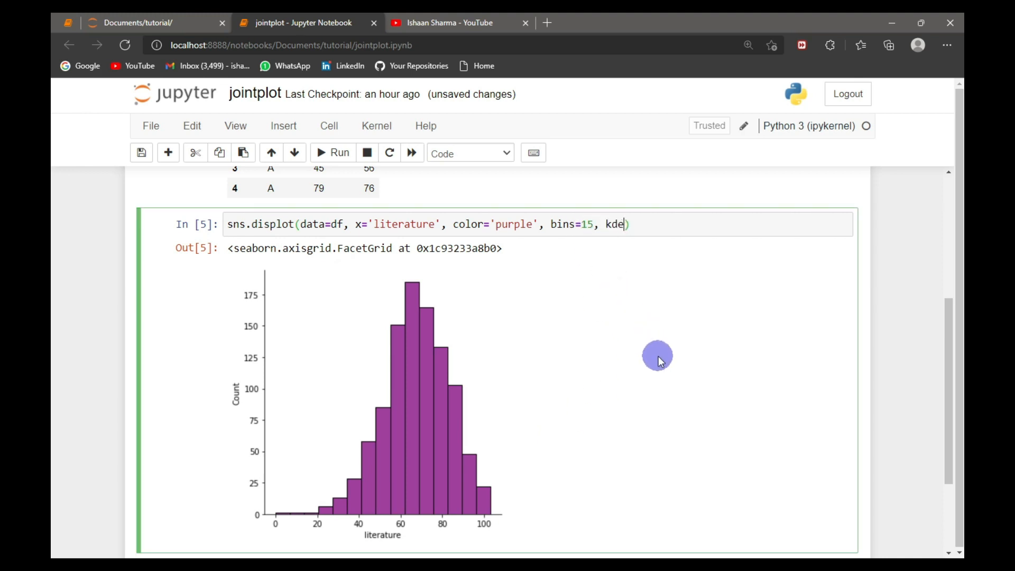
type("=True")
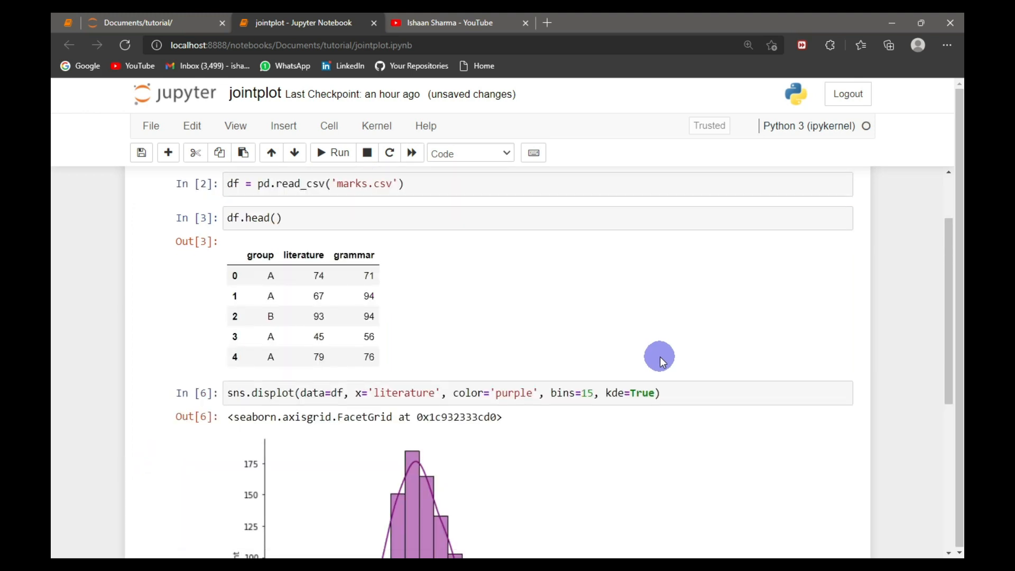
scroll("down", 3)
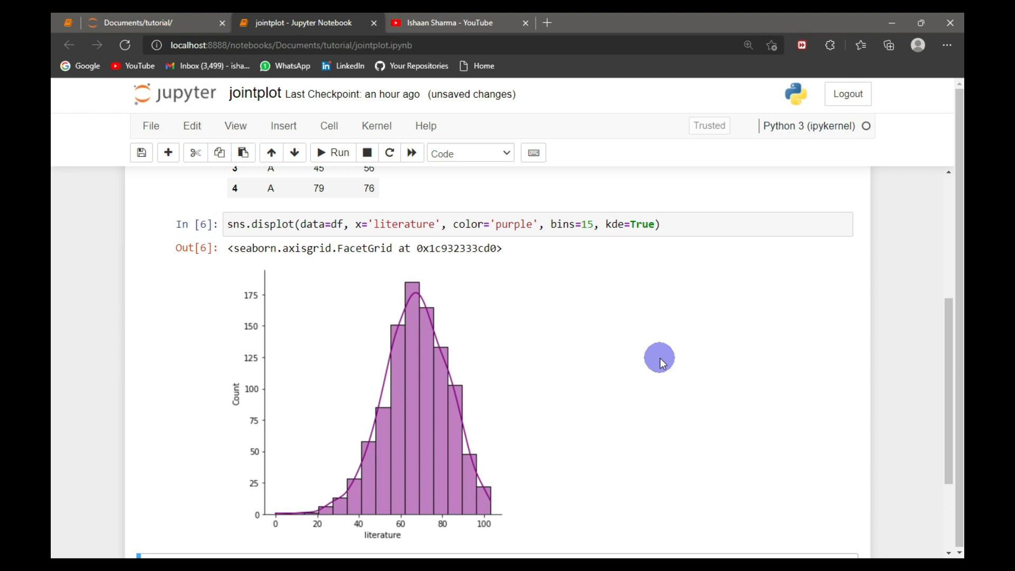
mouse_move(523, 499)
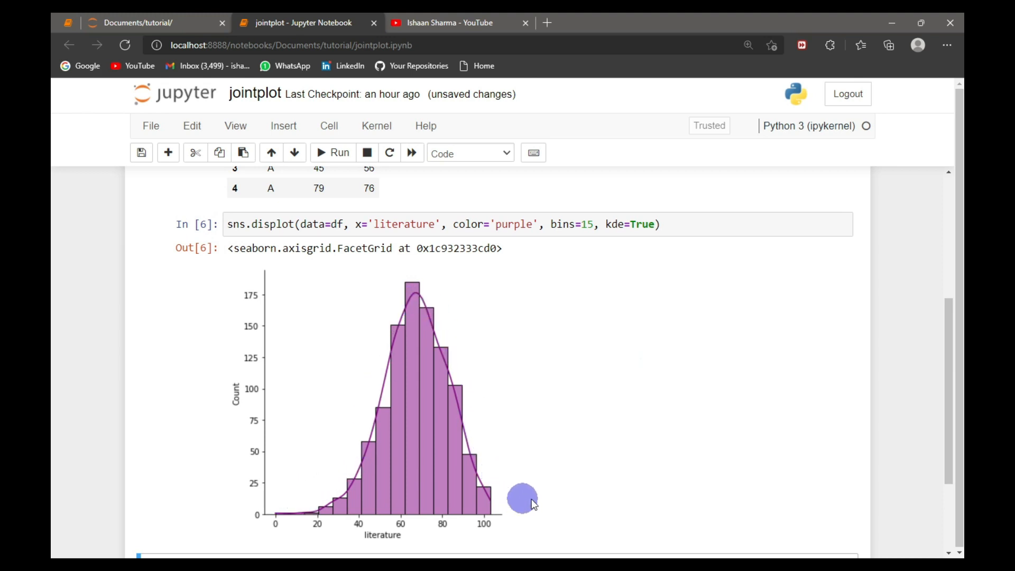
mouse_move(322, 506)
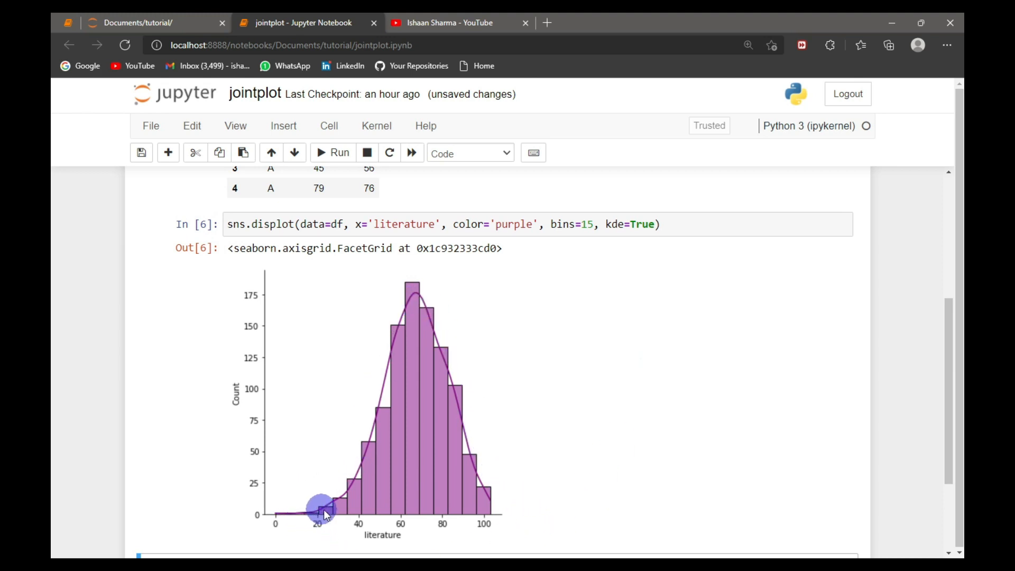
mouse_move(675, 437)
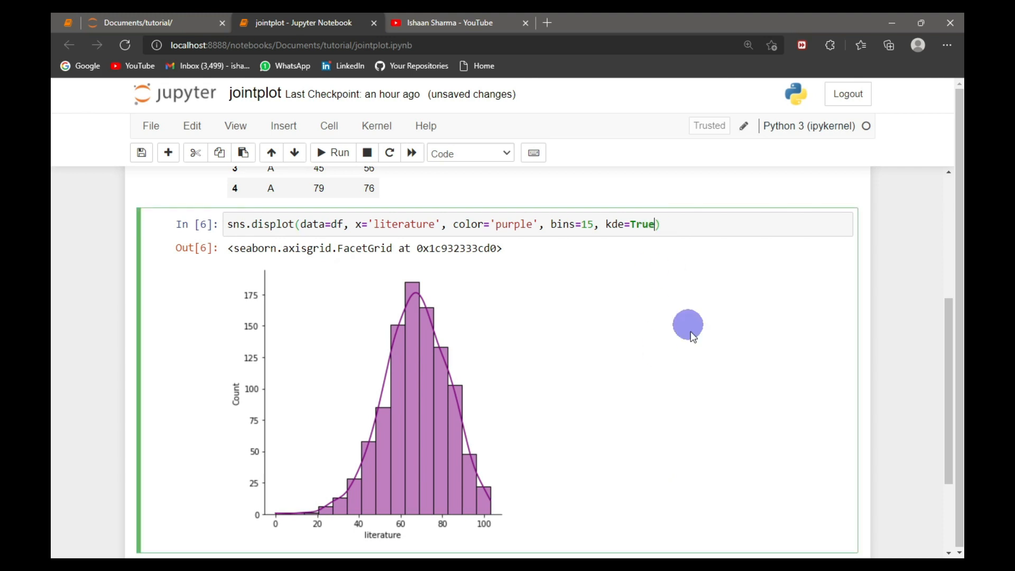
Add rug=True and rerun so rug marks appear along the axis
type(", rug=")
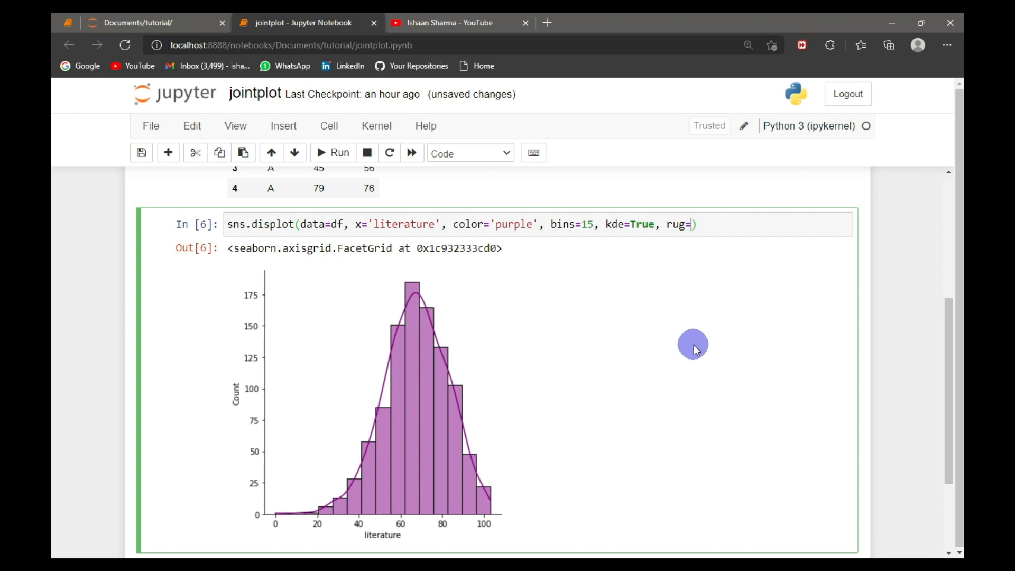
type("True")
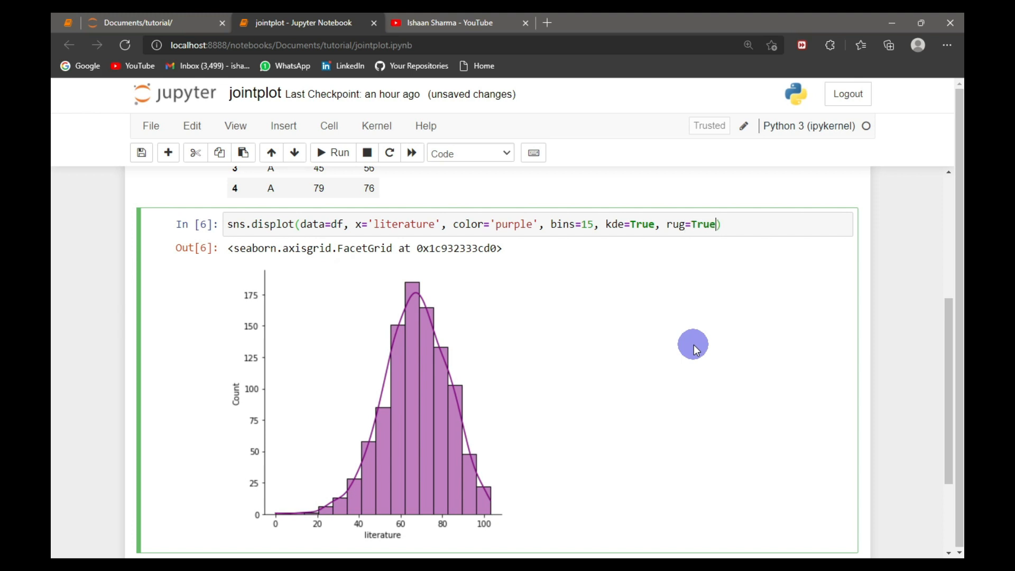
left_click(332, 152)
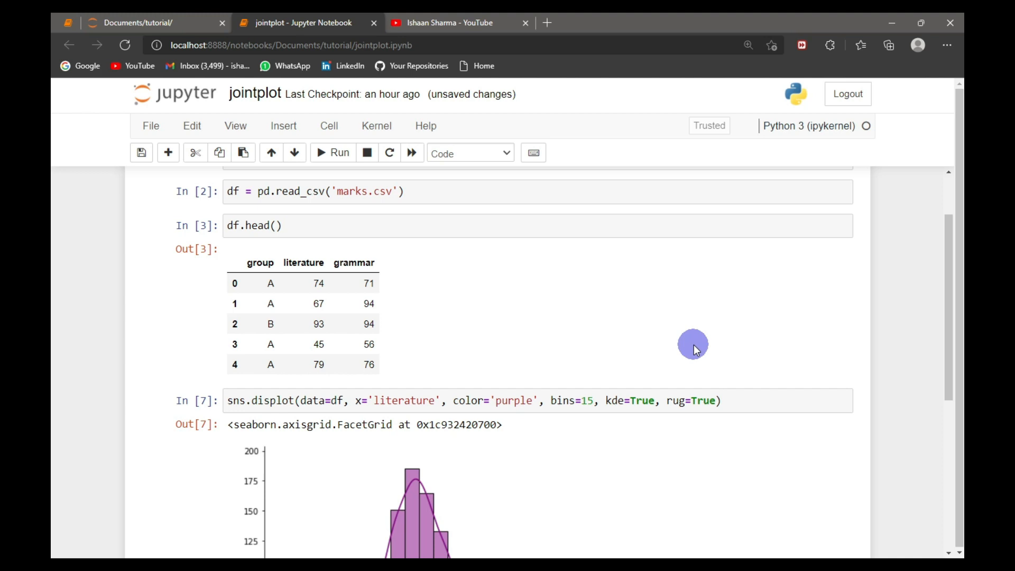
scroll("down", 3)
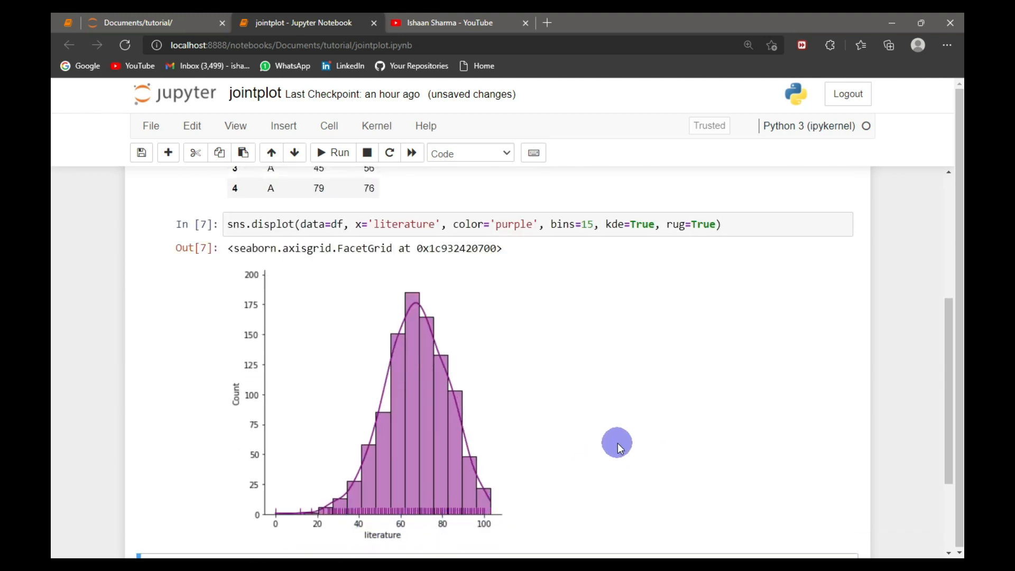
scroll("down", 3)
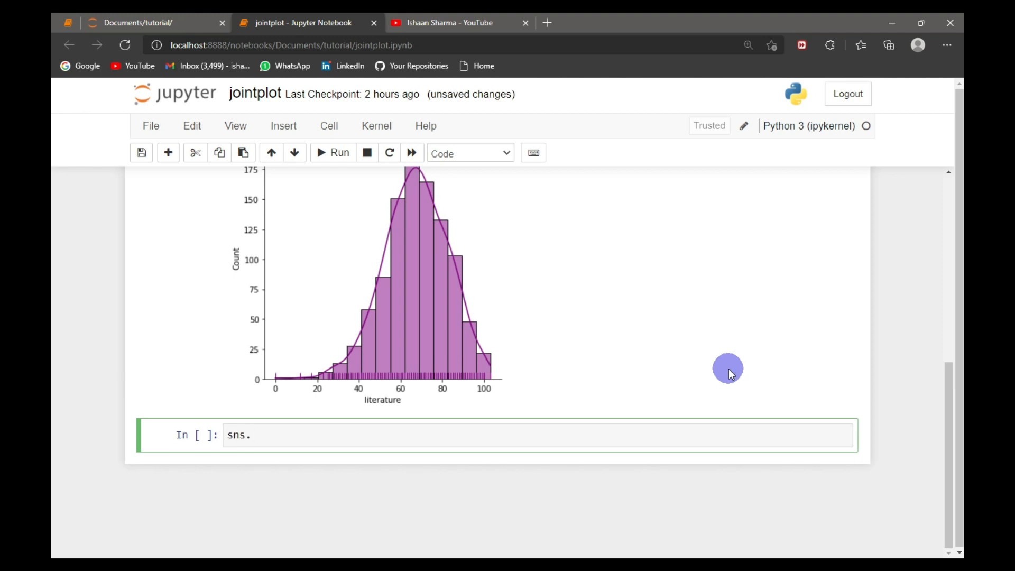
Run sns.jointplot(data=df, x='literature', y='grammar') for a scatter with marginal histograms
type("jointplot(data)")
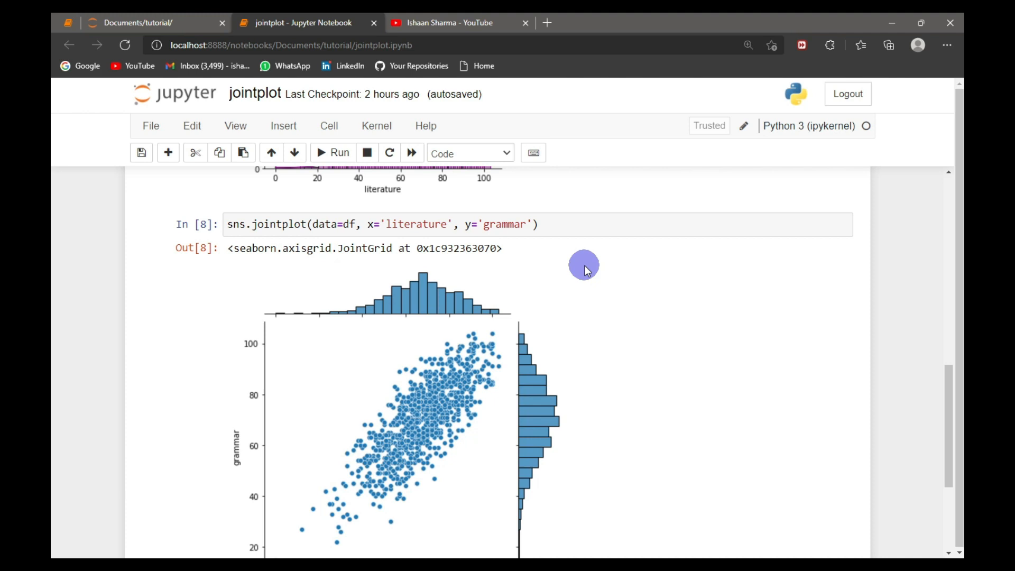
mouse_move(341, 243)
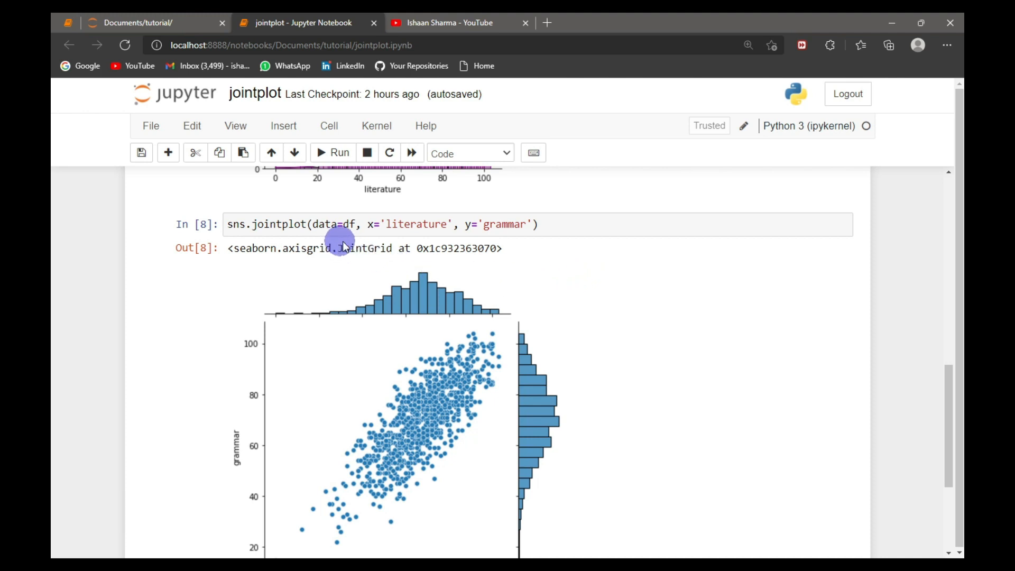
mouse_move(441, 224)
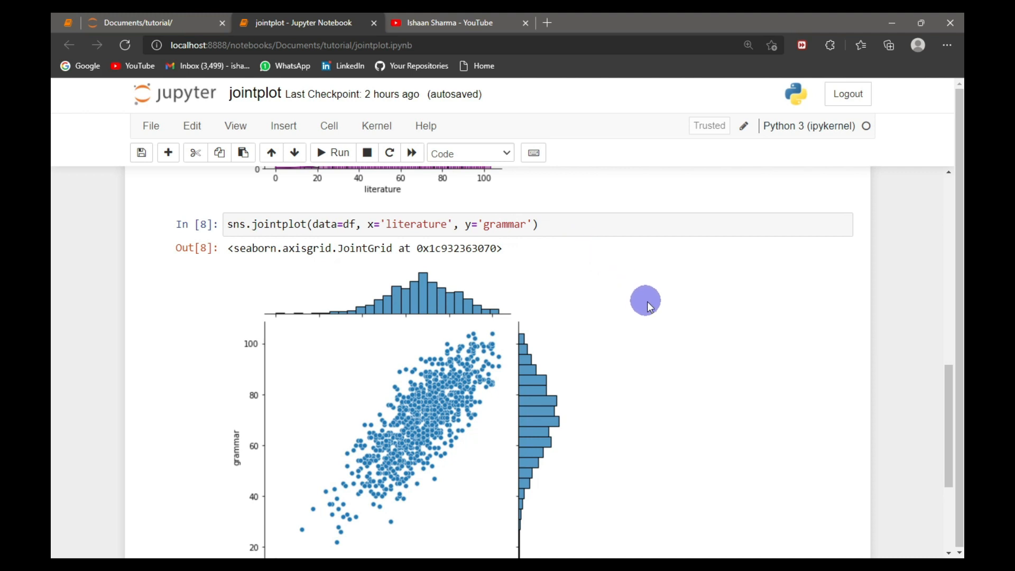
scroll("down", 3)
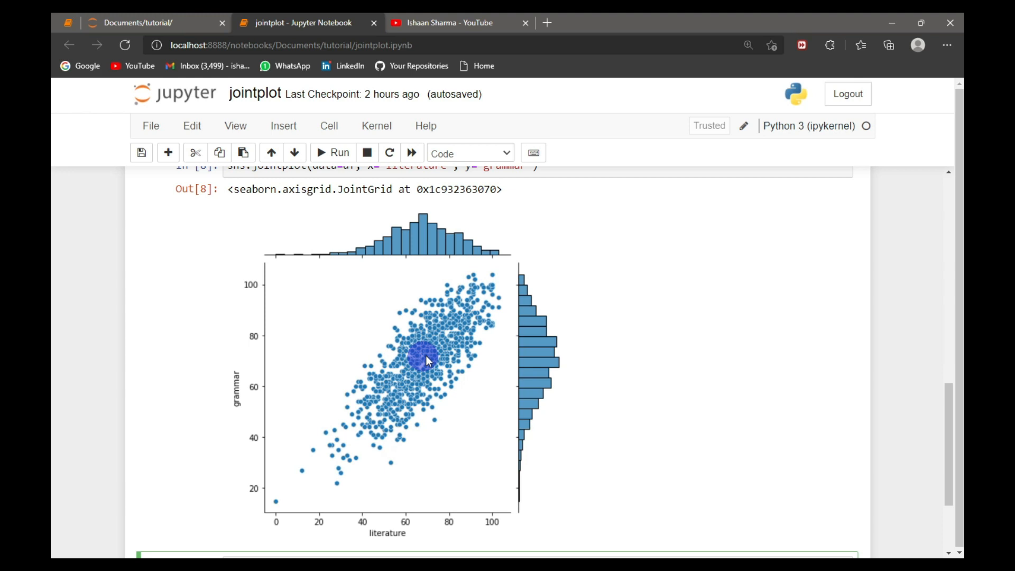
mouse_move(328, 266)
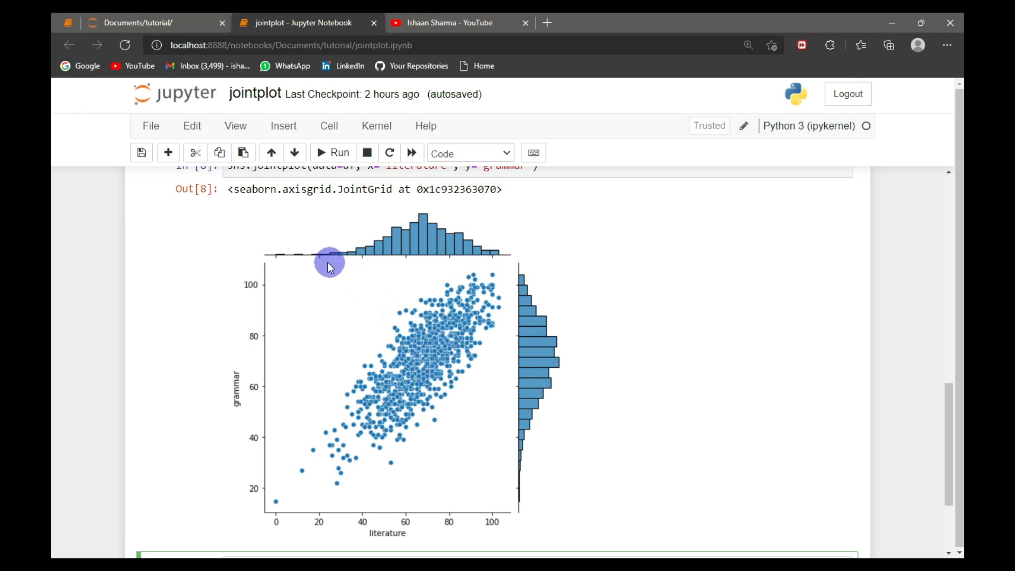
mouse_move(478, 250)
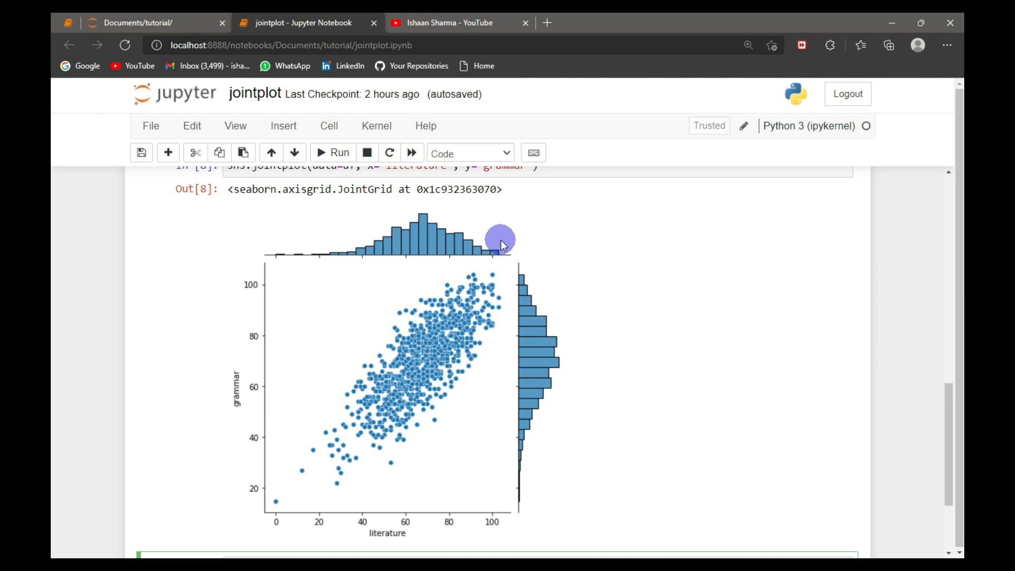
Reuse the jointplot code in a new cell with kind='hex' and run the hexbin version
left_click(333, 152)
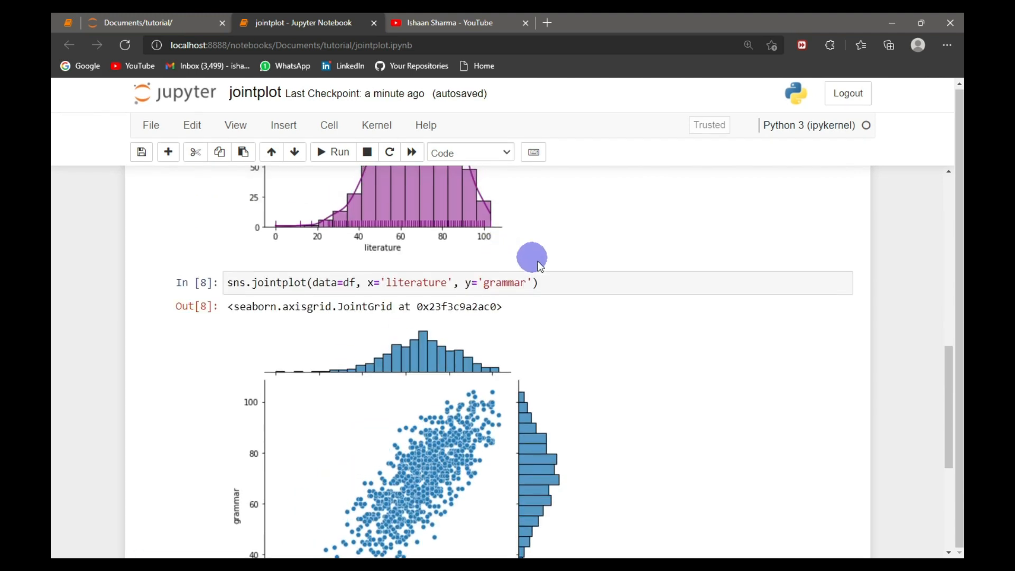
left_click(537, 282)
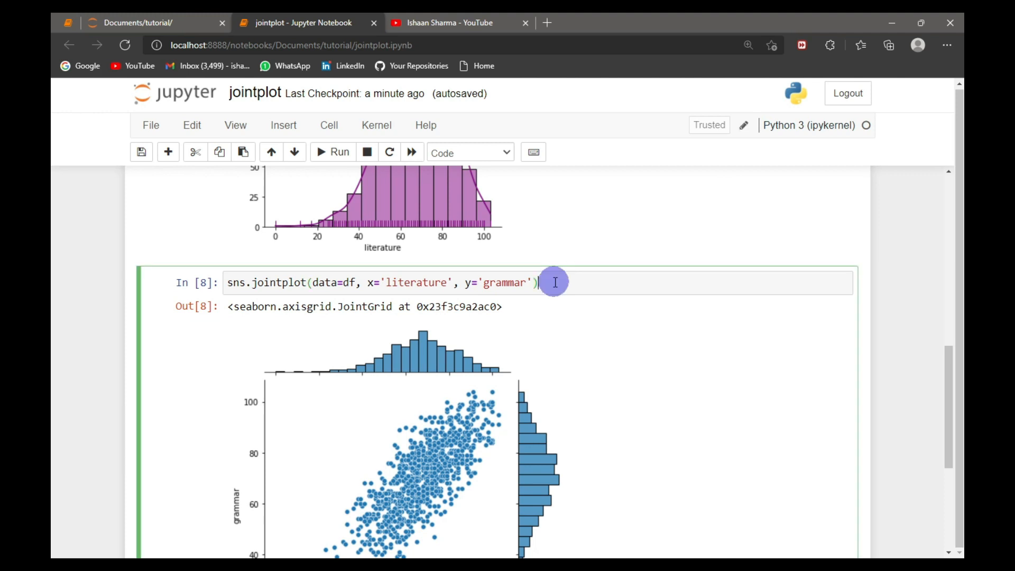
scroll("down", 3)
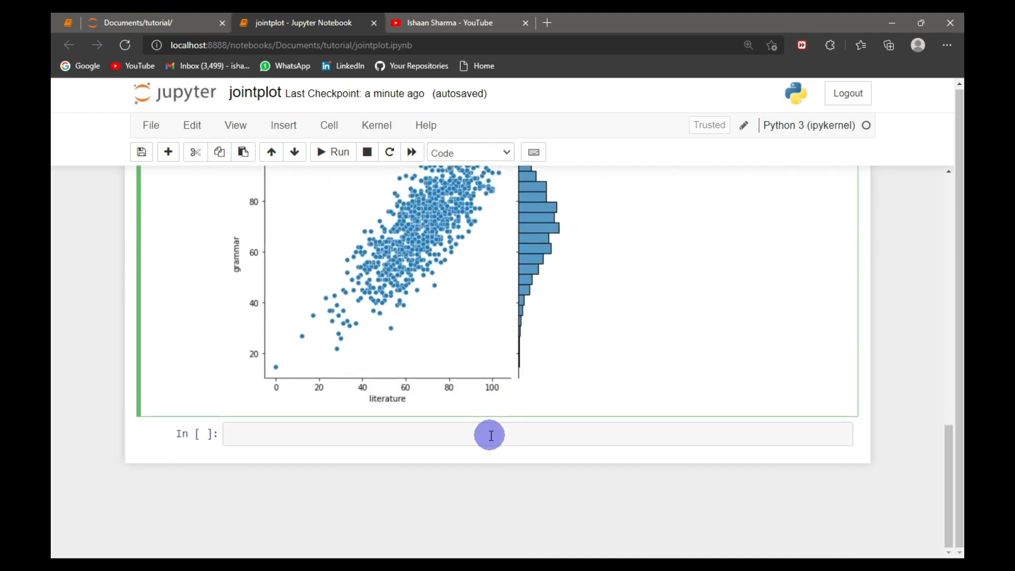
type("sns.jointplot(data=df, x='literature', y='grammar')")
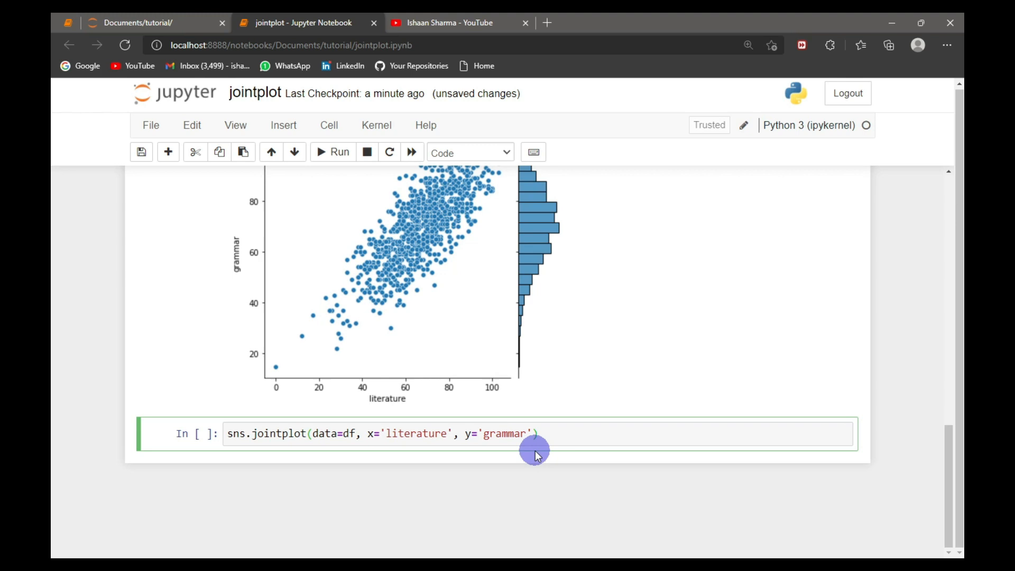
mouse_move(549, 484)
type(", k")
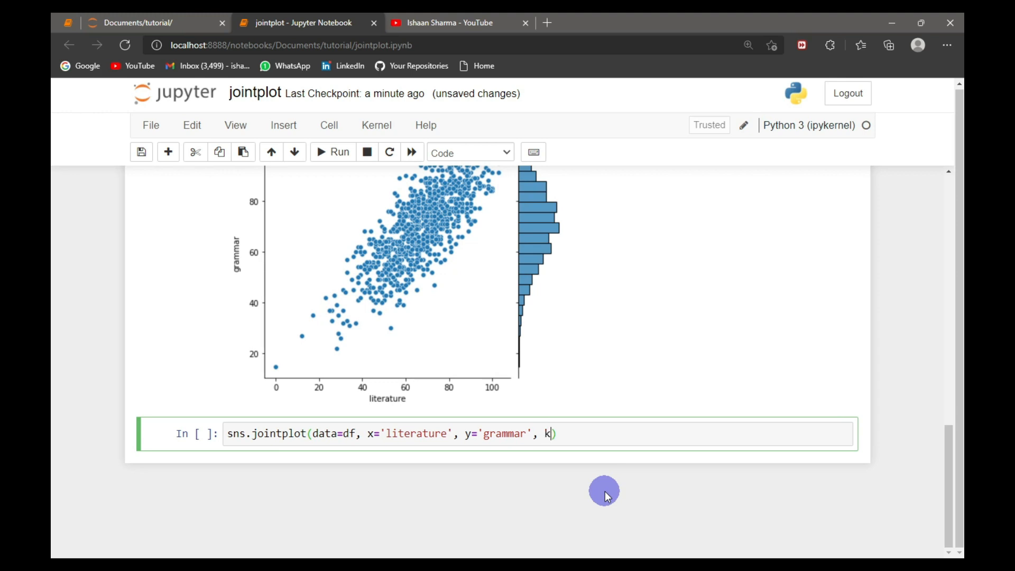
type("ind=''")
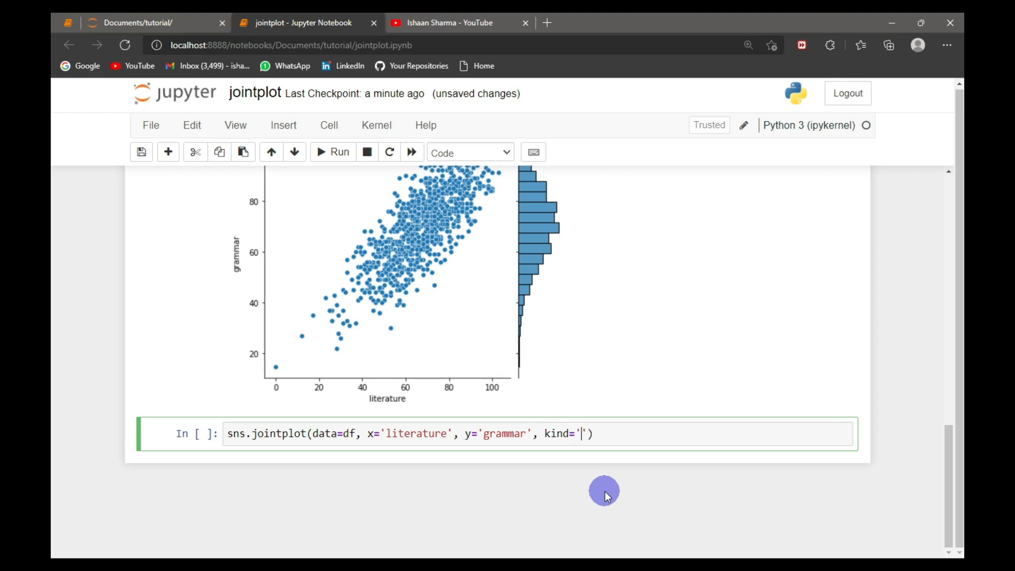
type("hex")
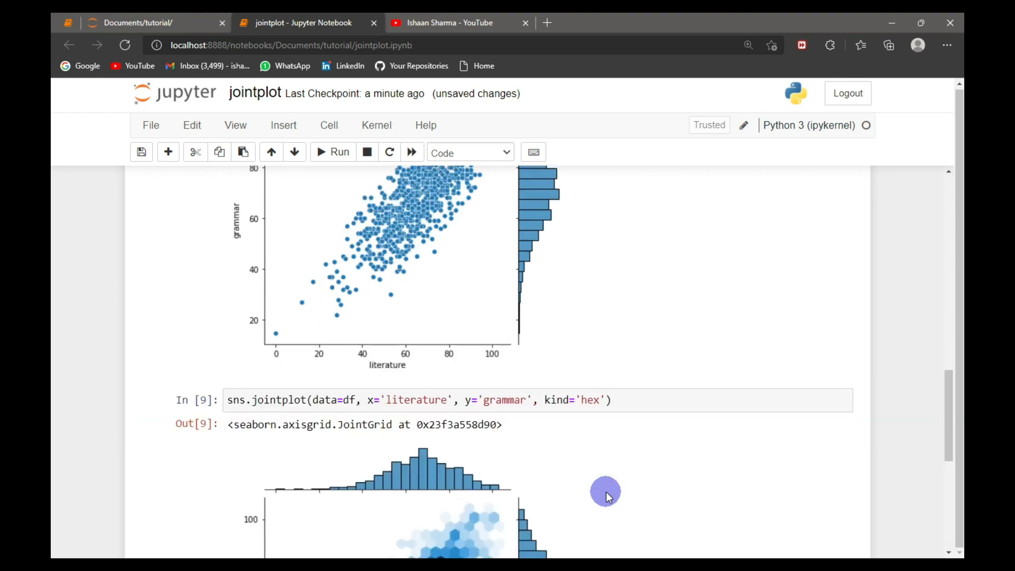
scroll("down", 3)
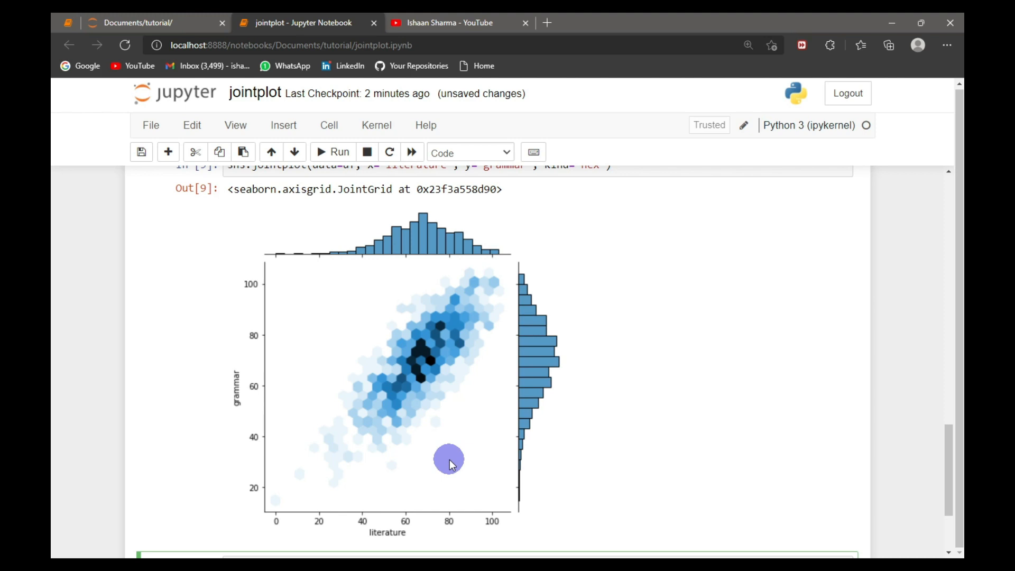
scroll("down", 3)
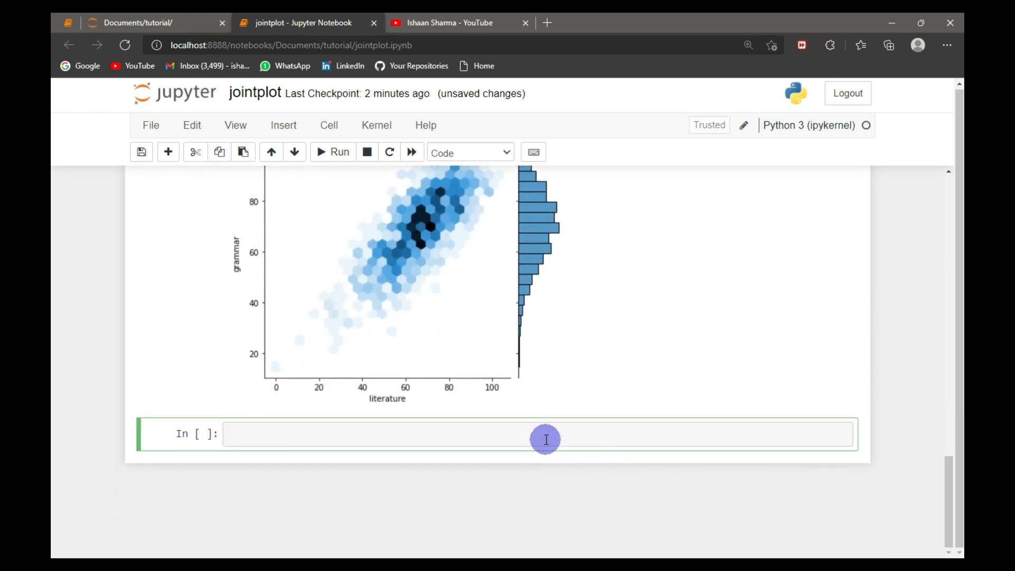
Run the literature-versus-grammar jointplot with kind='kde' as contour lines
type("sns.jointplot(data=df, x='literature', y='grammar')")
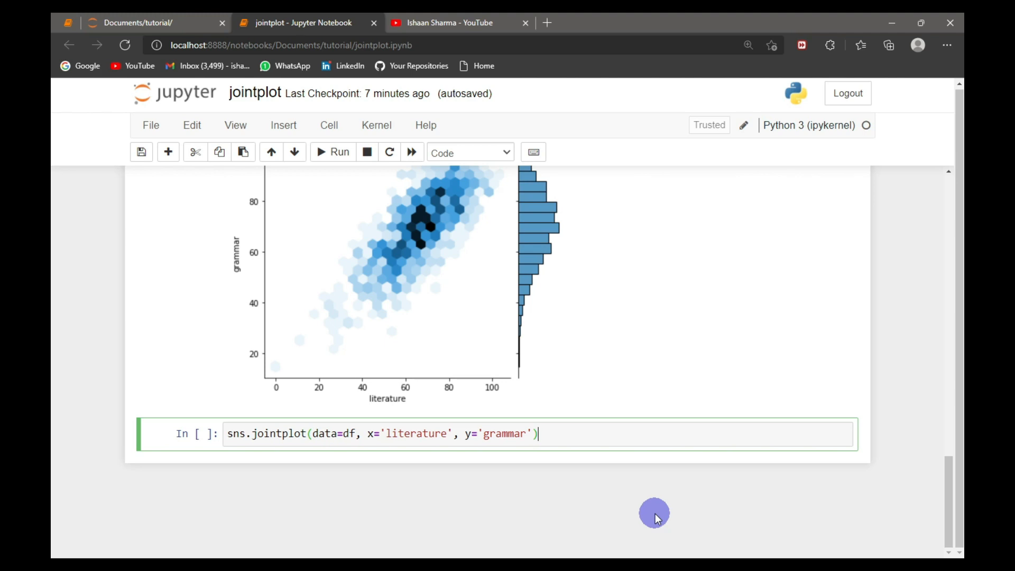
type(", kind='kde")
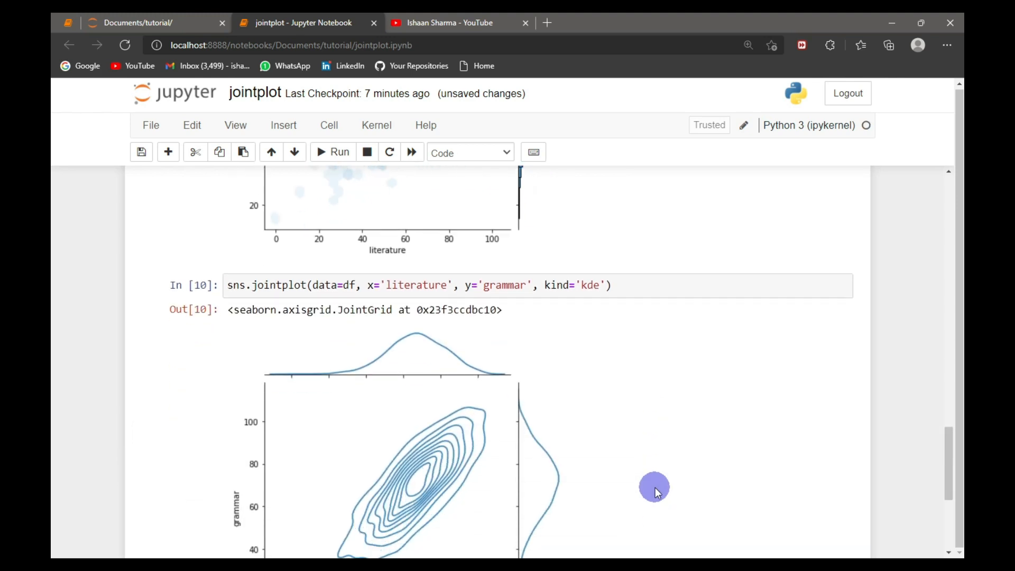
scroll("down", 3)
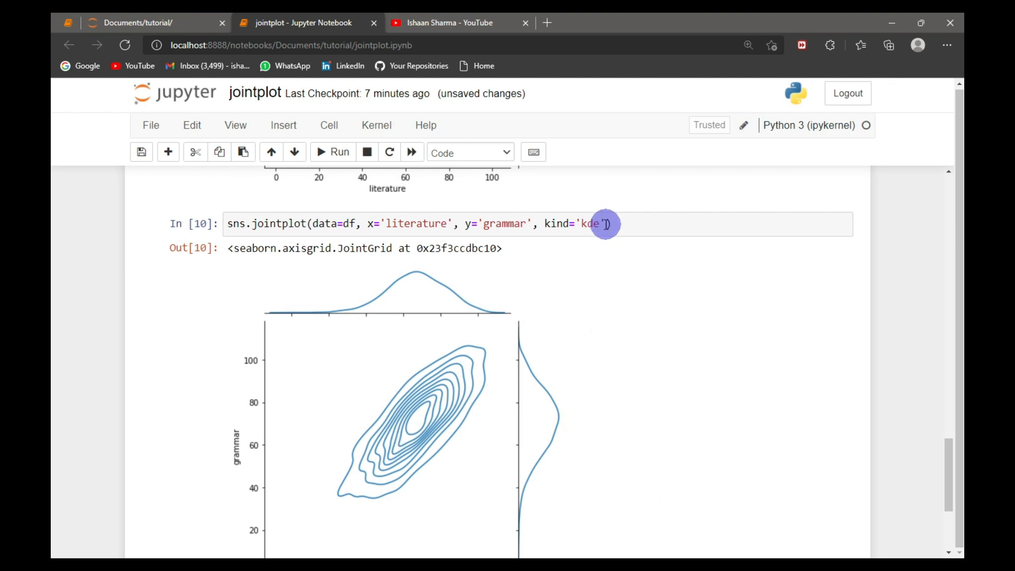
Run it again with kind='kde', shade=True for filled shaded contours
type(", shade=True")
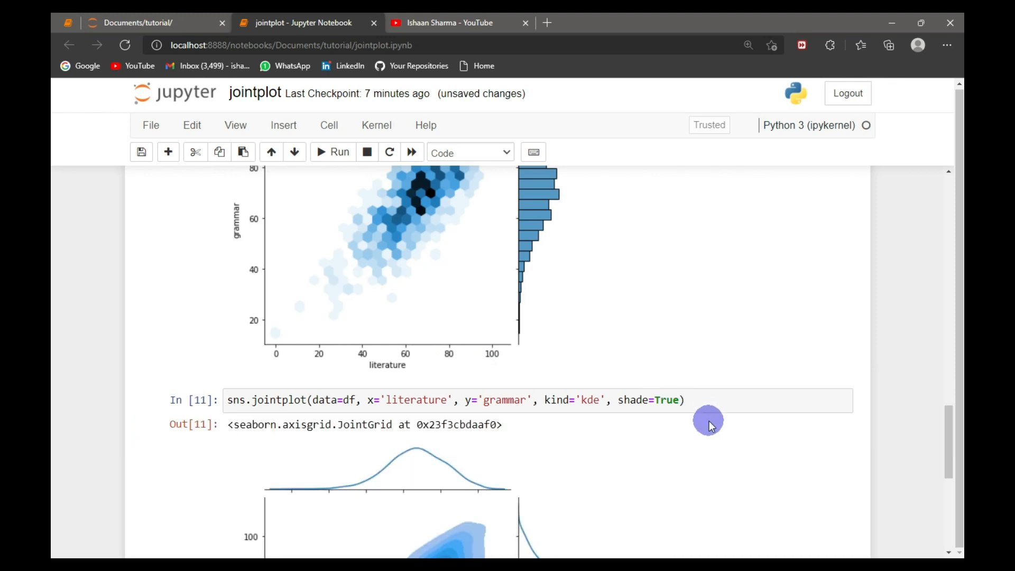
scroll("down", 3)
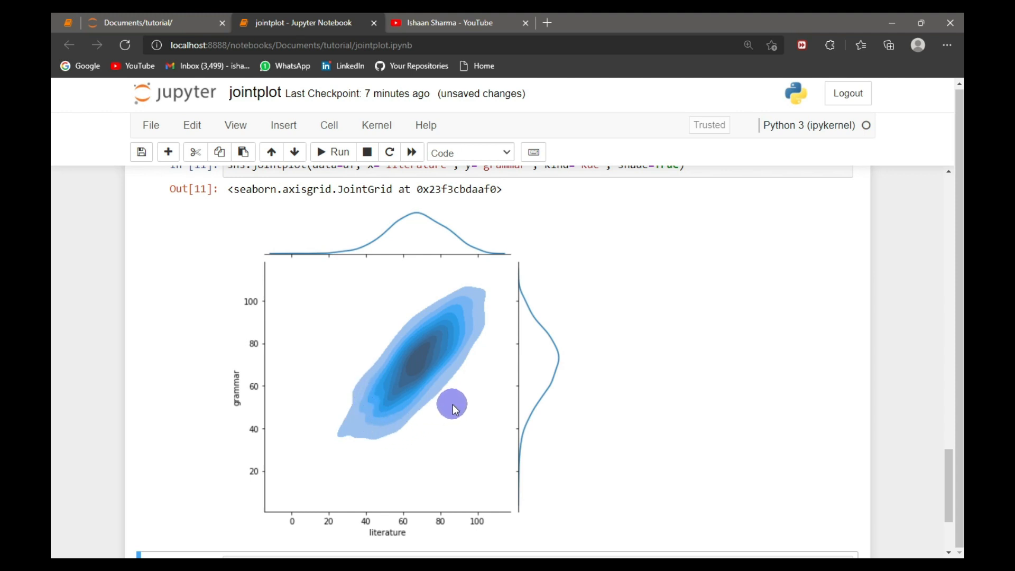
mouse_move(469, 244)
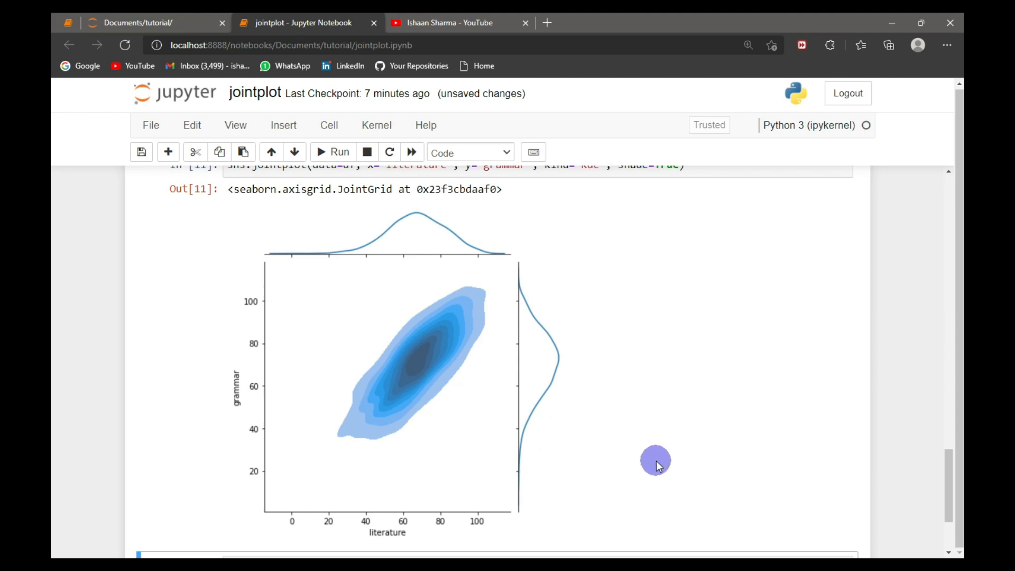
scroll("down", 3)
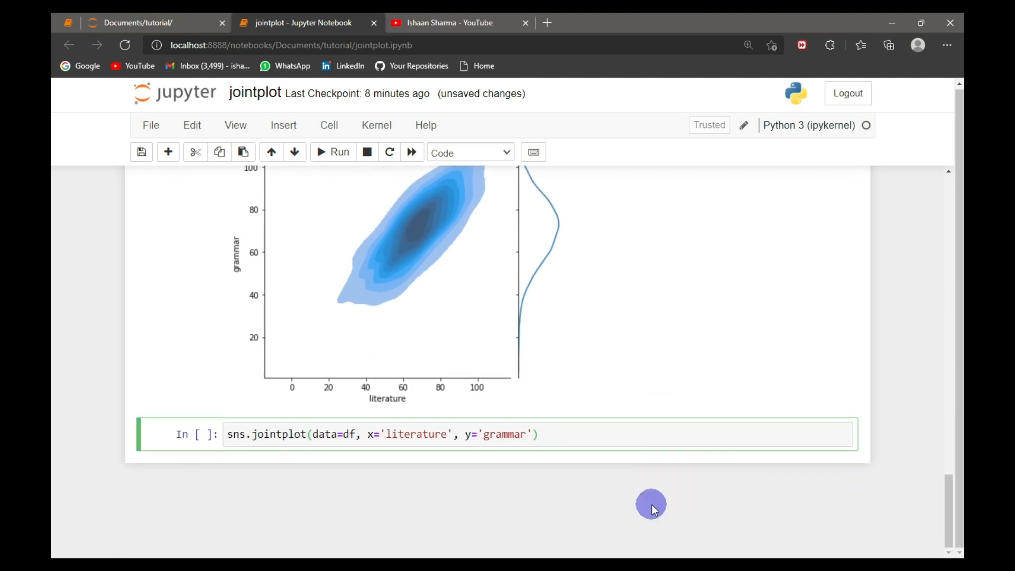
Run the jointplot with hue='group' so groups A and B are coloured separately with a legend
type(", hue='group")
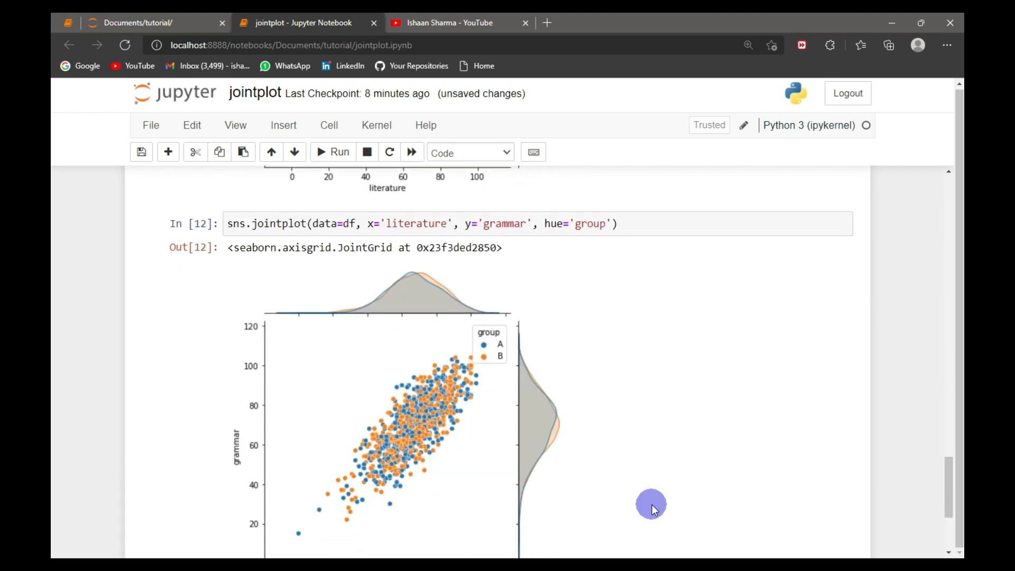
scroll("down", 3)
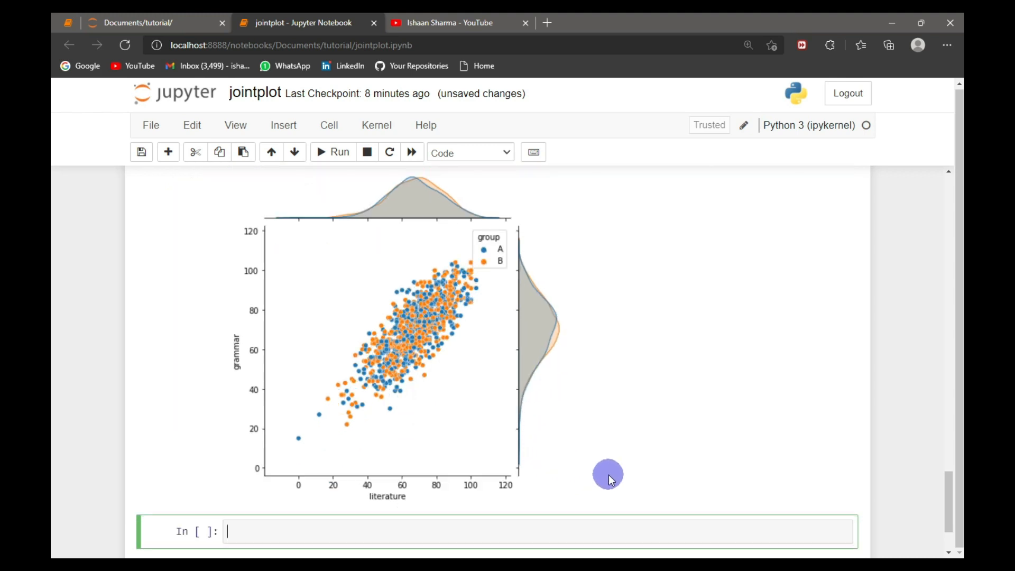
scroll("down", 3)
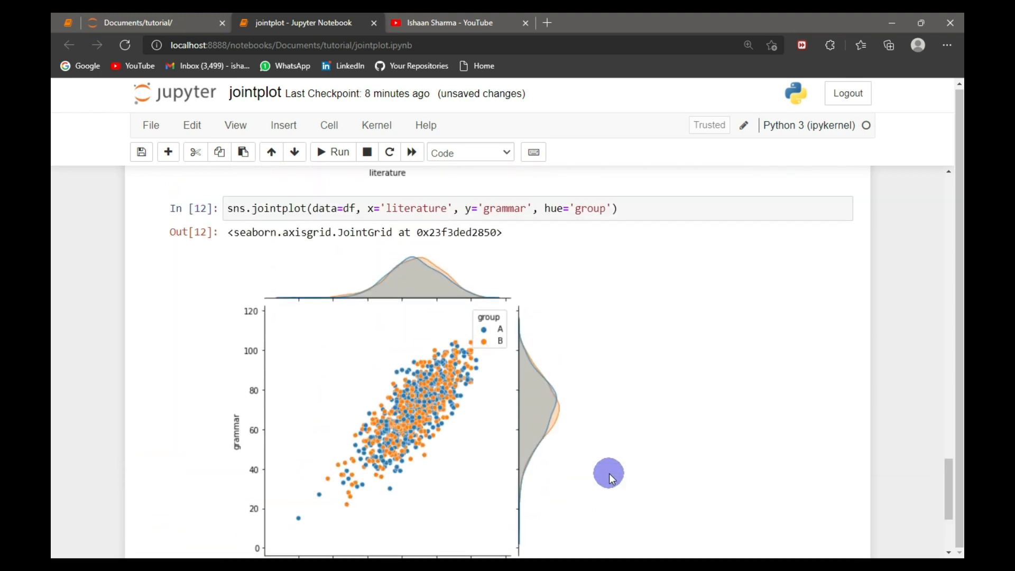